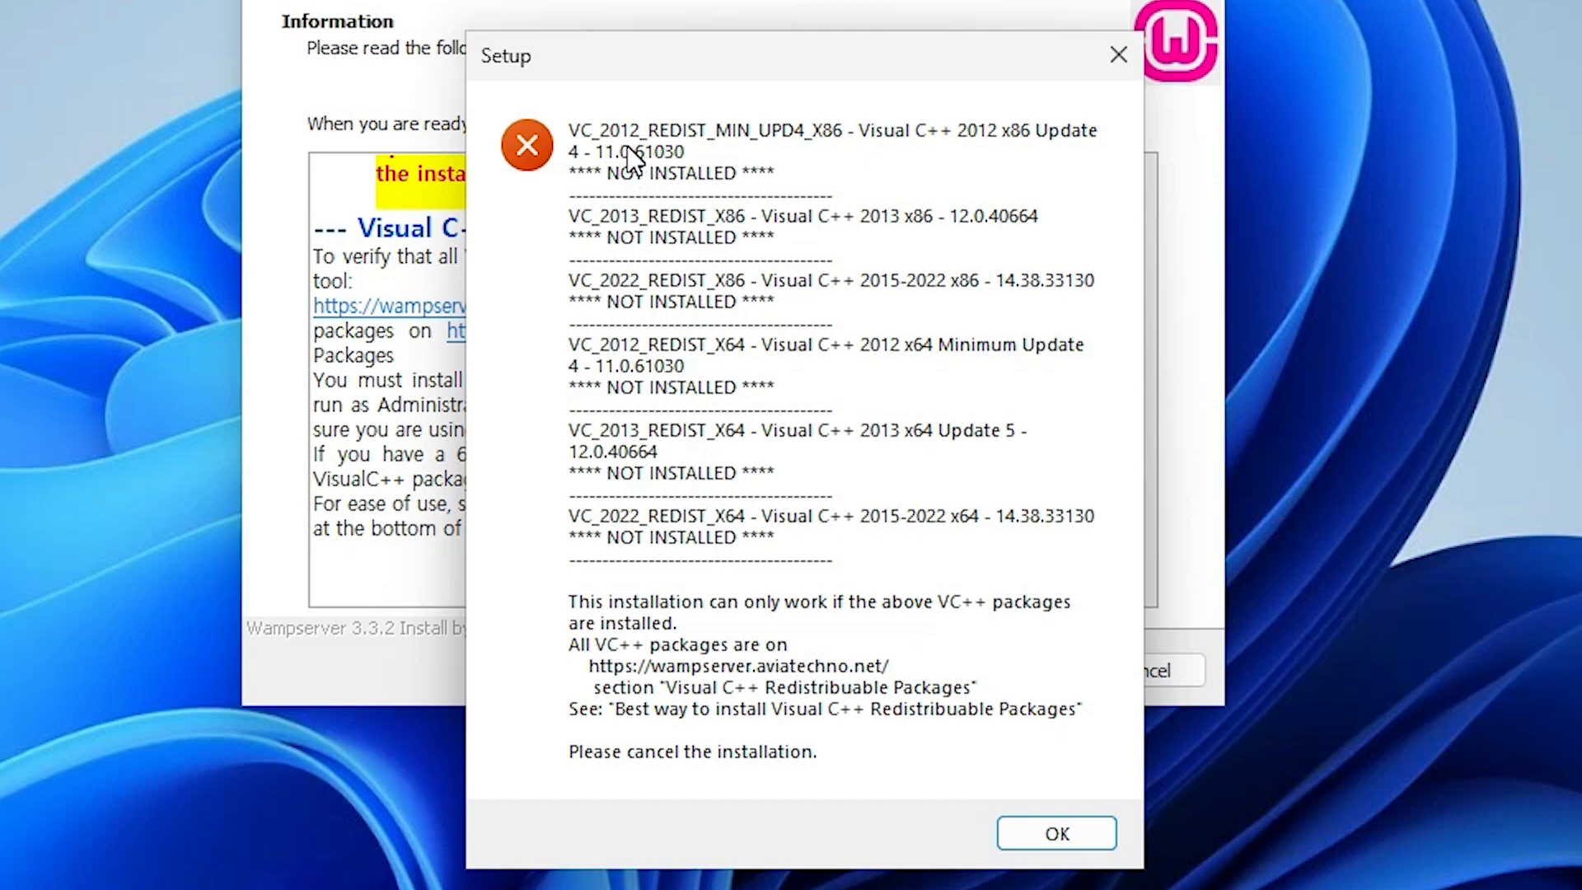
{"action": "mouse_move", "coordinate": [633, 187]}
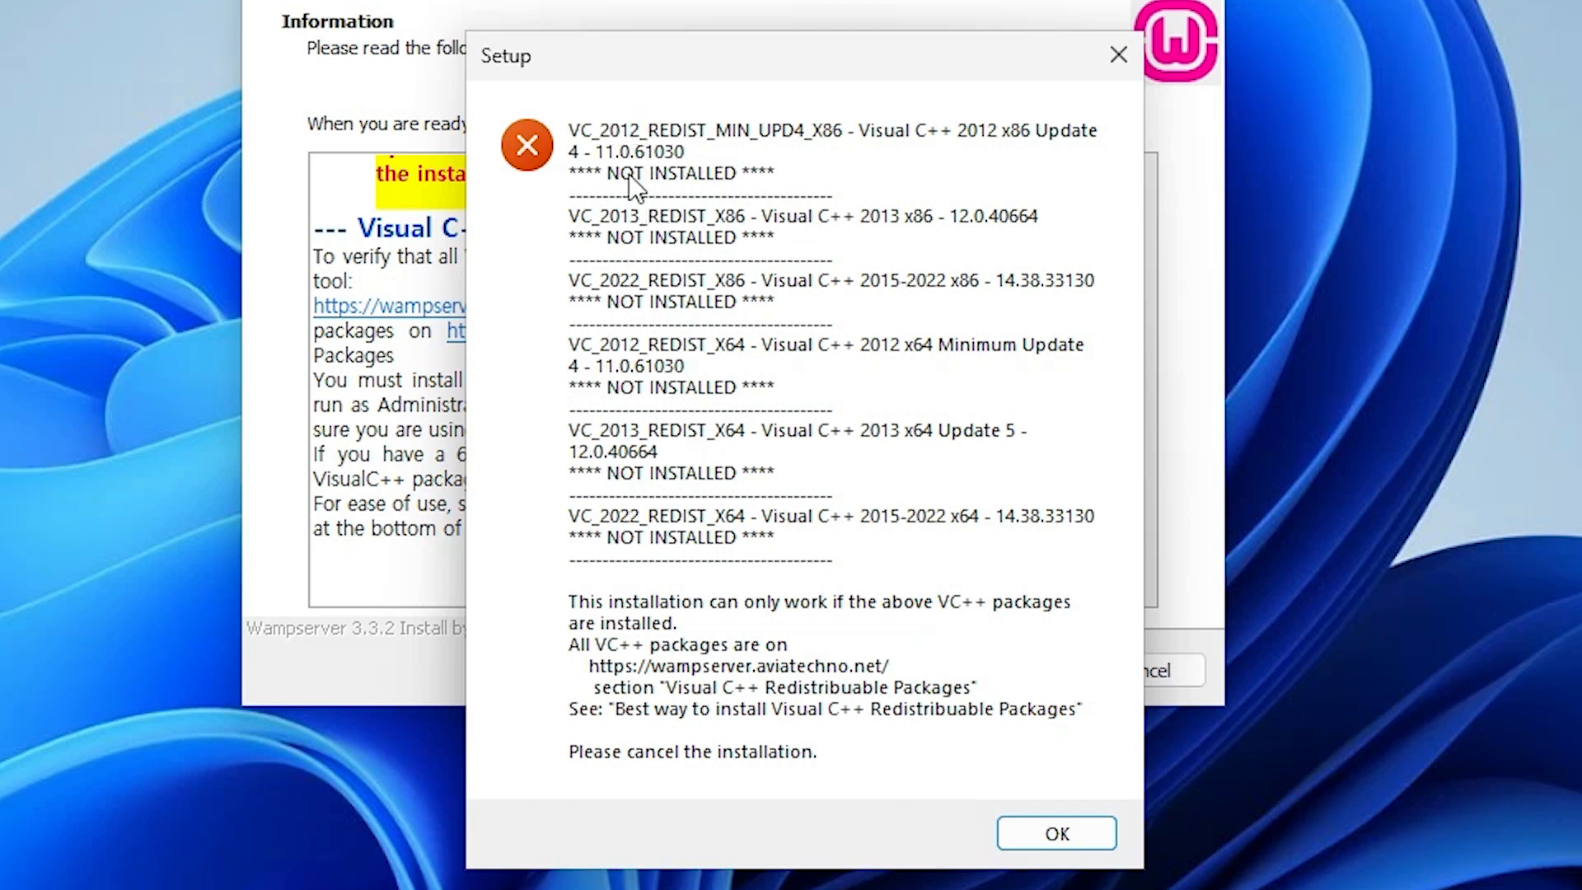
{"action": "mouse_move", "coordinate": [945, 152]}
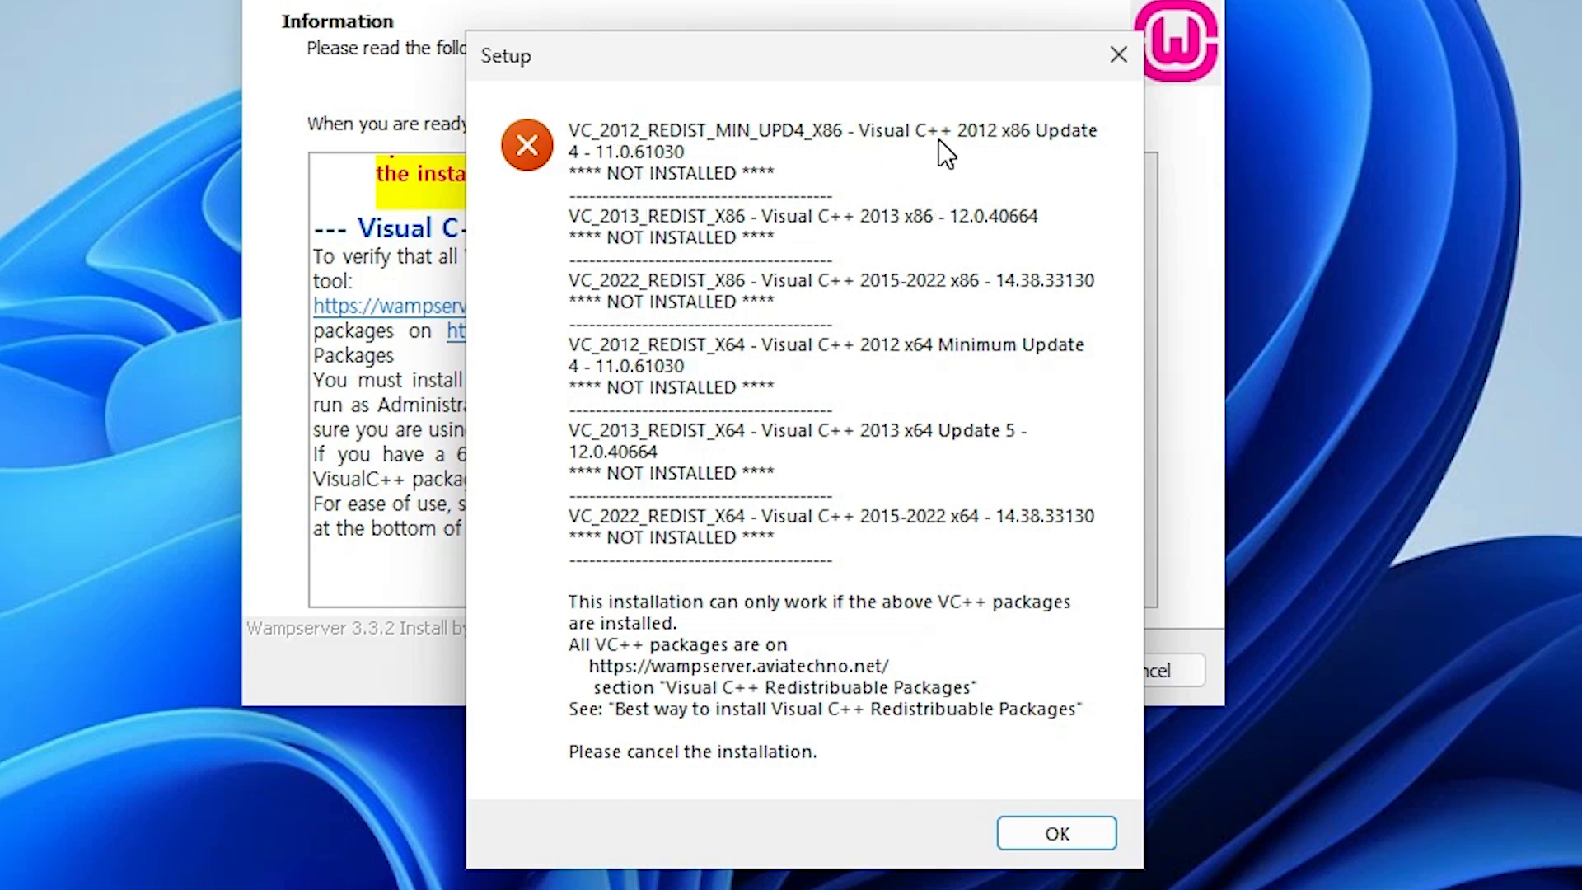
{"action": "mouse_move", "coordinate": [898, 267]}
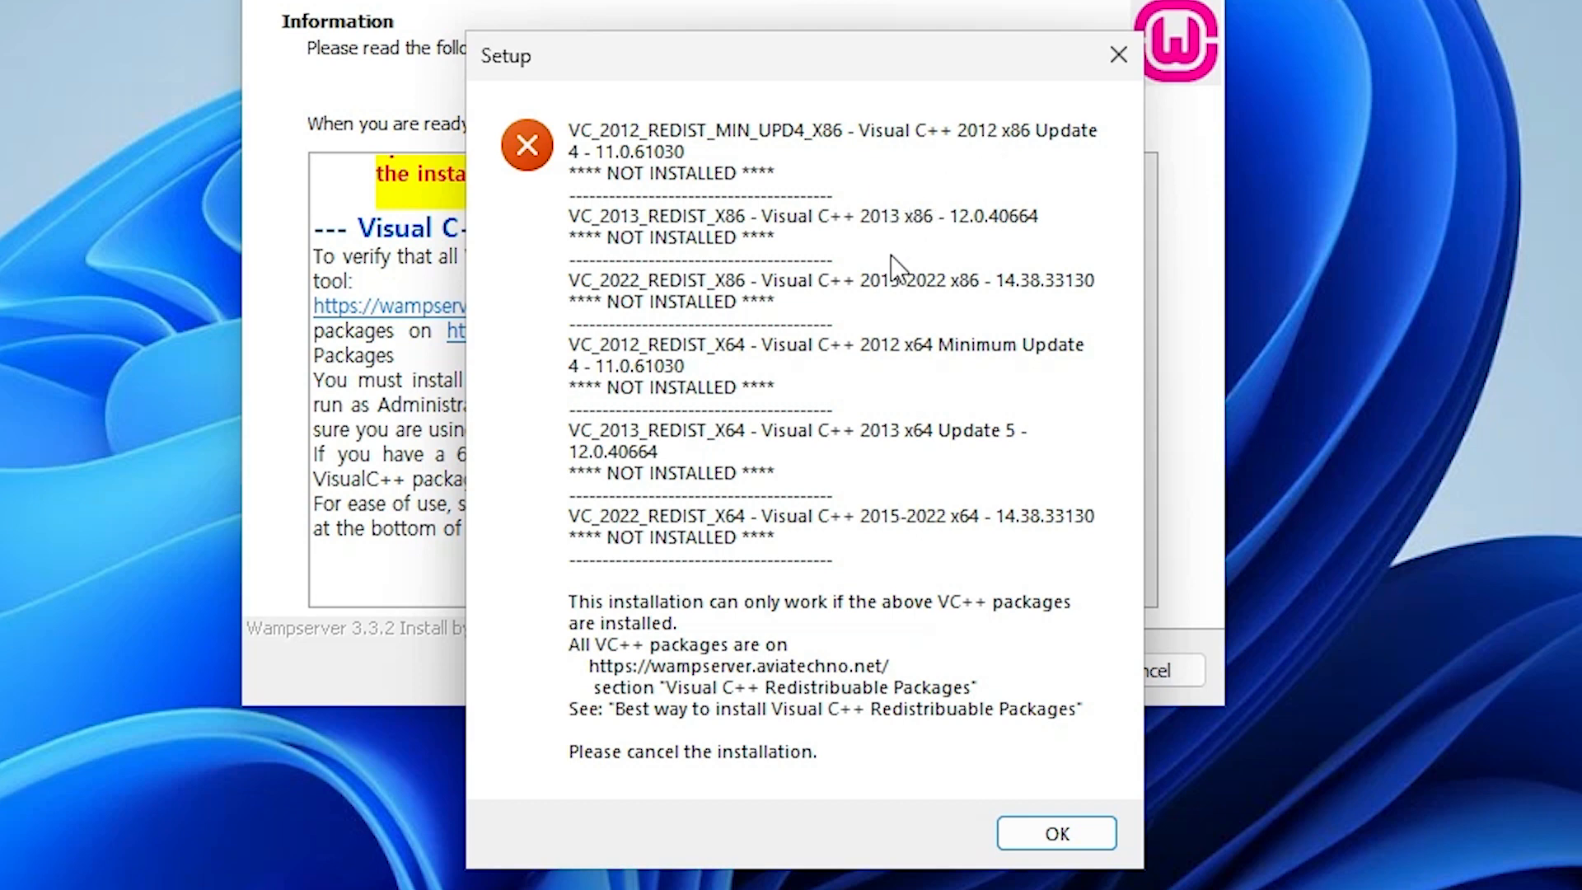
{"action": "mouse_move", "coordinate": [898, 388]}
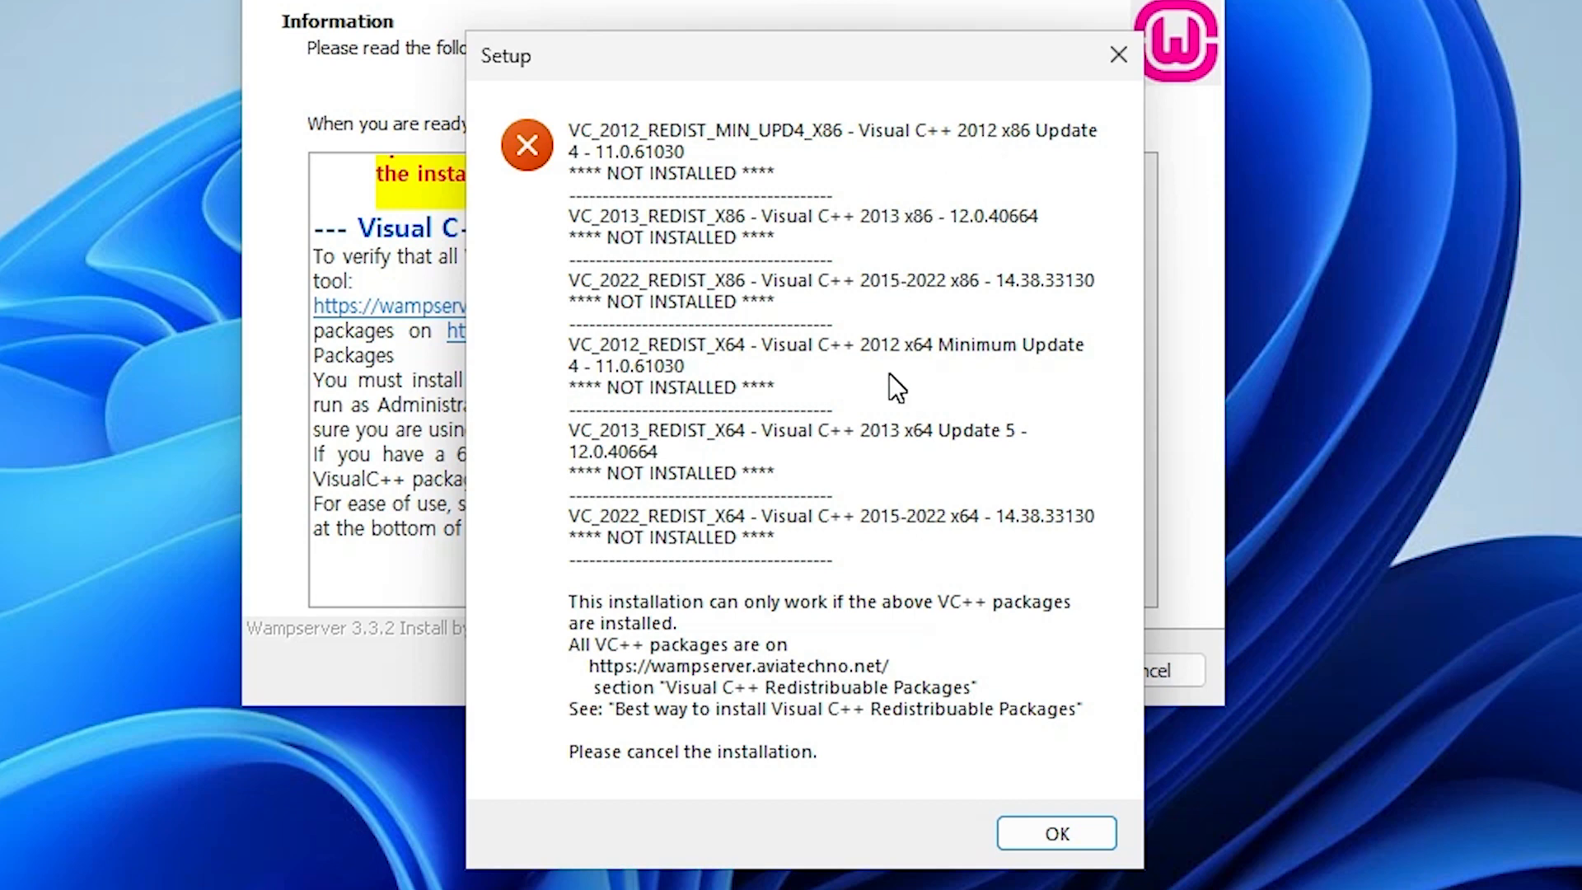
{"action": "mouse_move", "coordinate": [752, 292]}
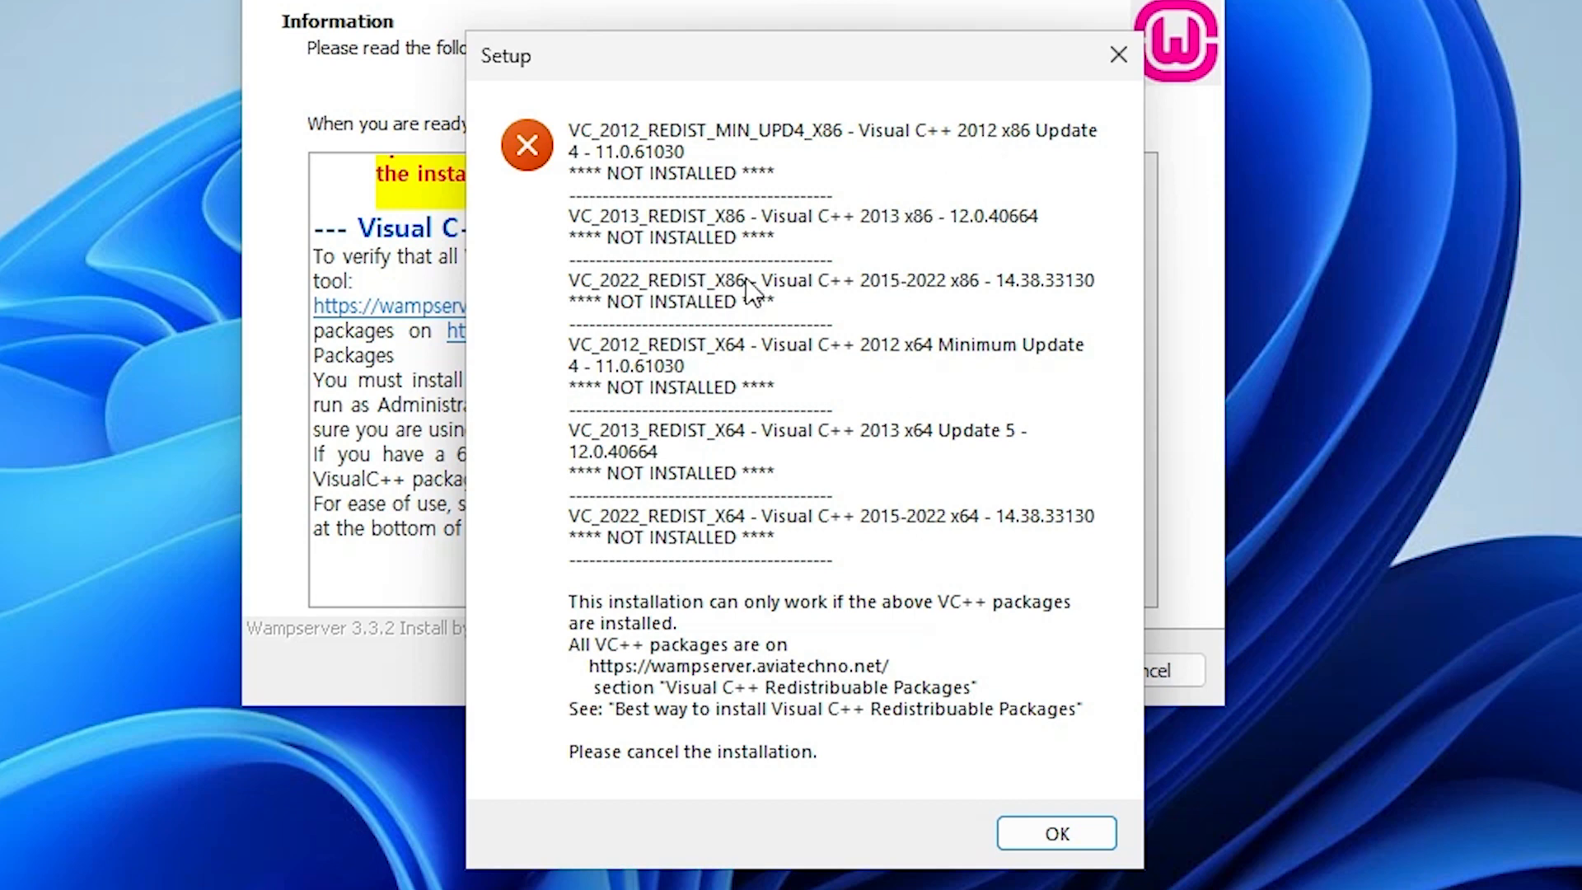
{"action": "mouse_move", "coordinate": [608, 661]}
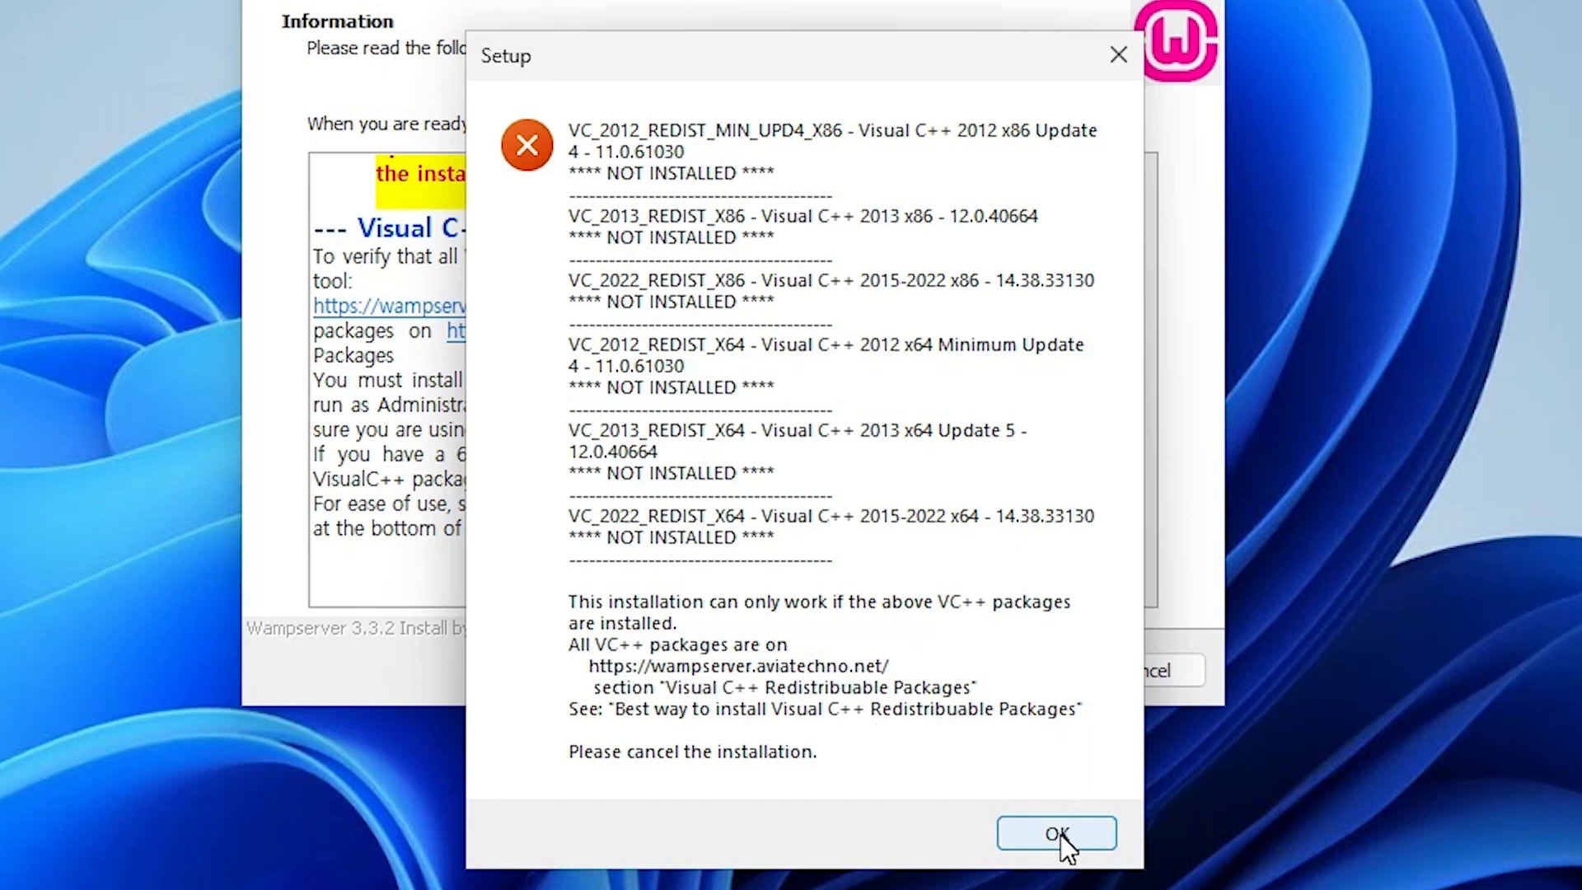
- Dismiss the missing-packages error to view the Visual C++ package guidance page
{"action": "left_click", "coordinate": [1055, 832]}
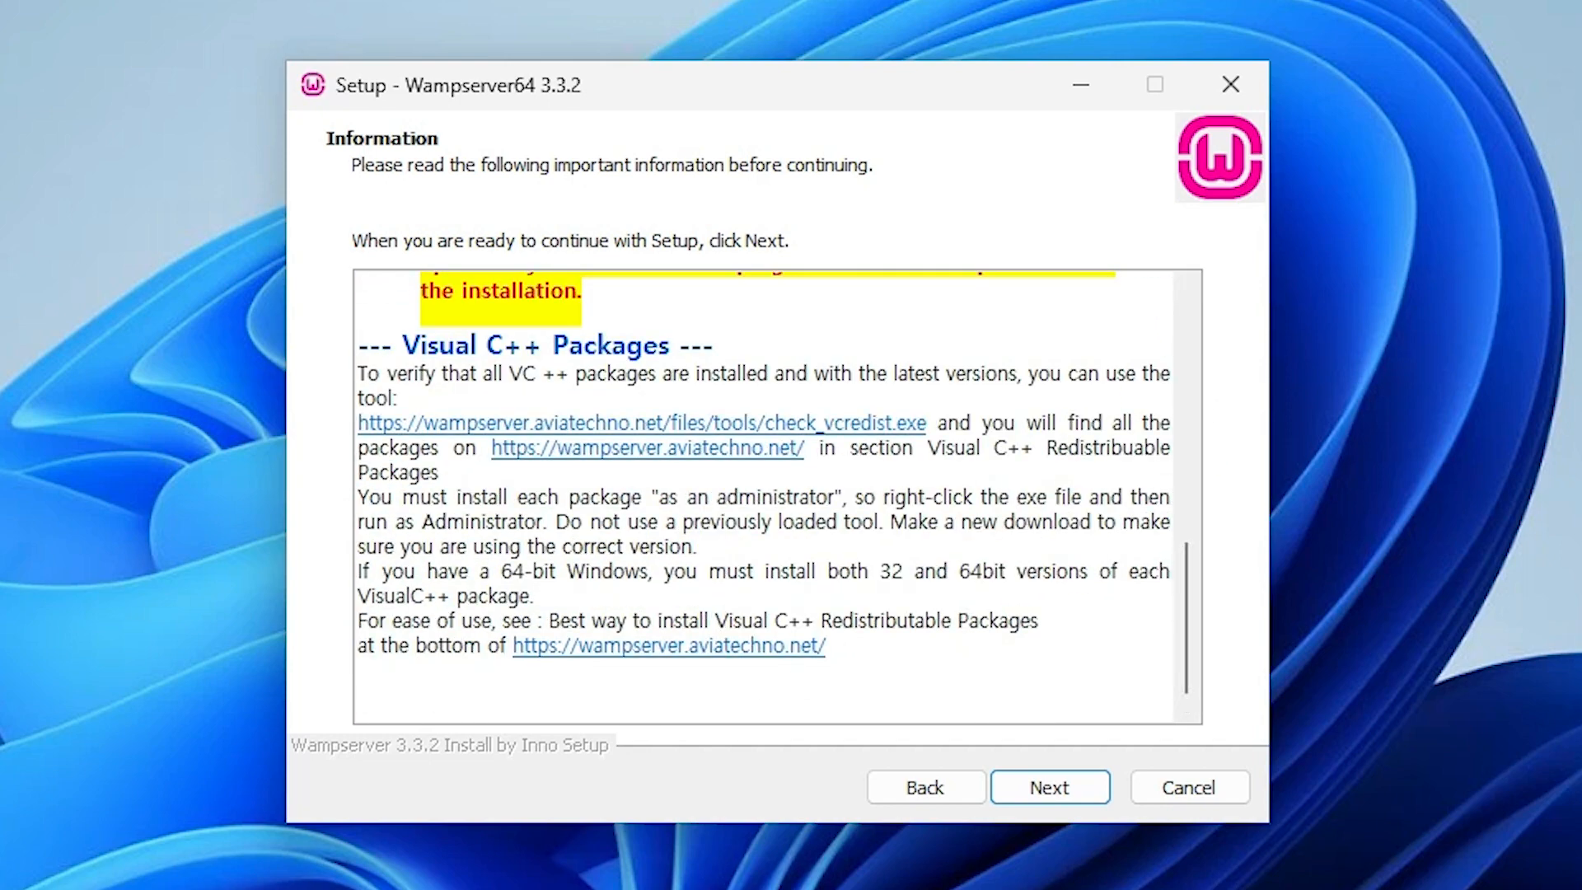
{"action": "mouse_move", "coordinate": [568, 667]}
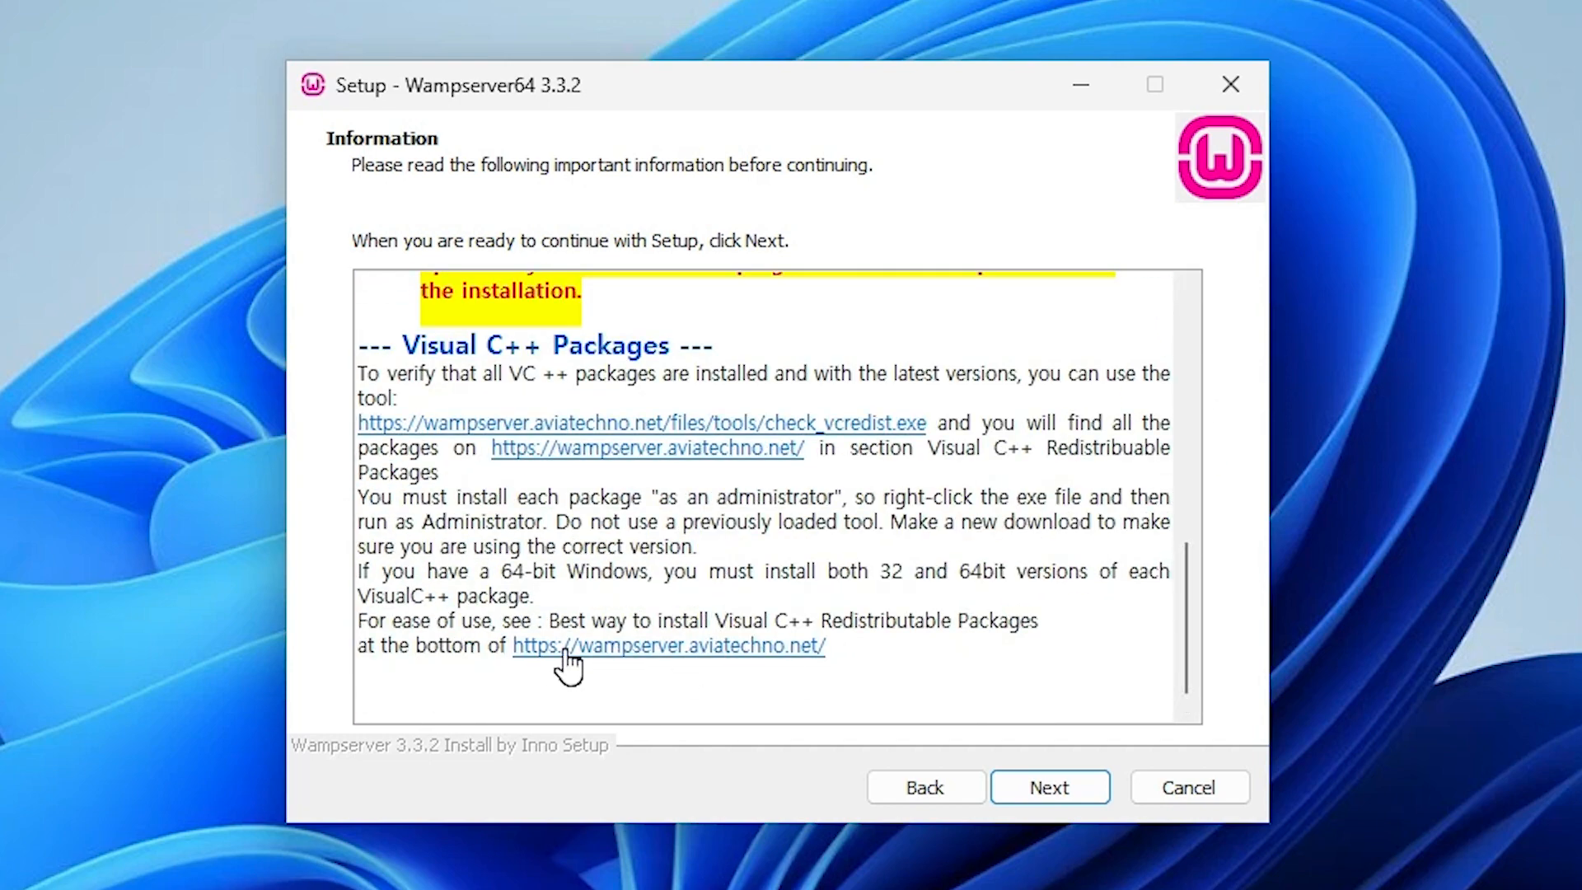
{"action": "mouse_move", "coordinate": [620, 660]}
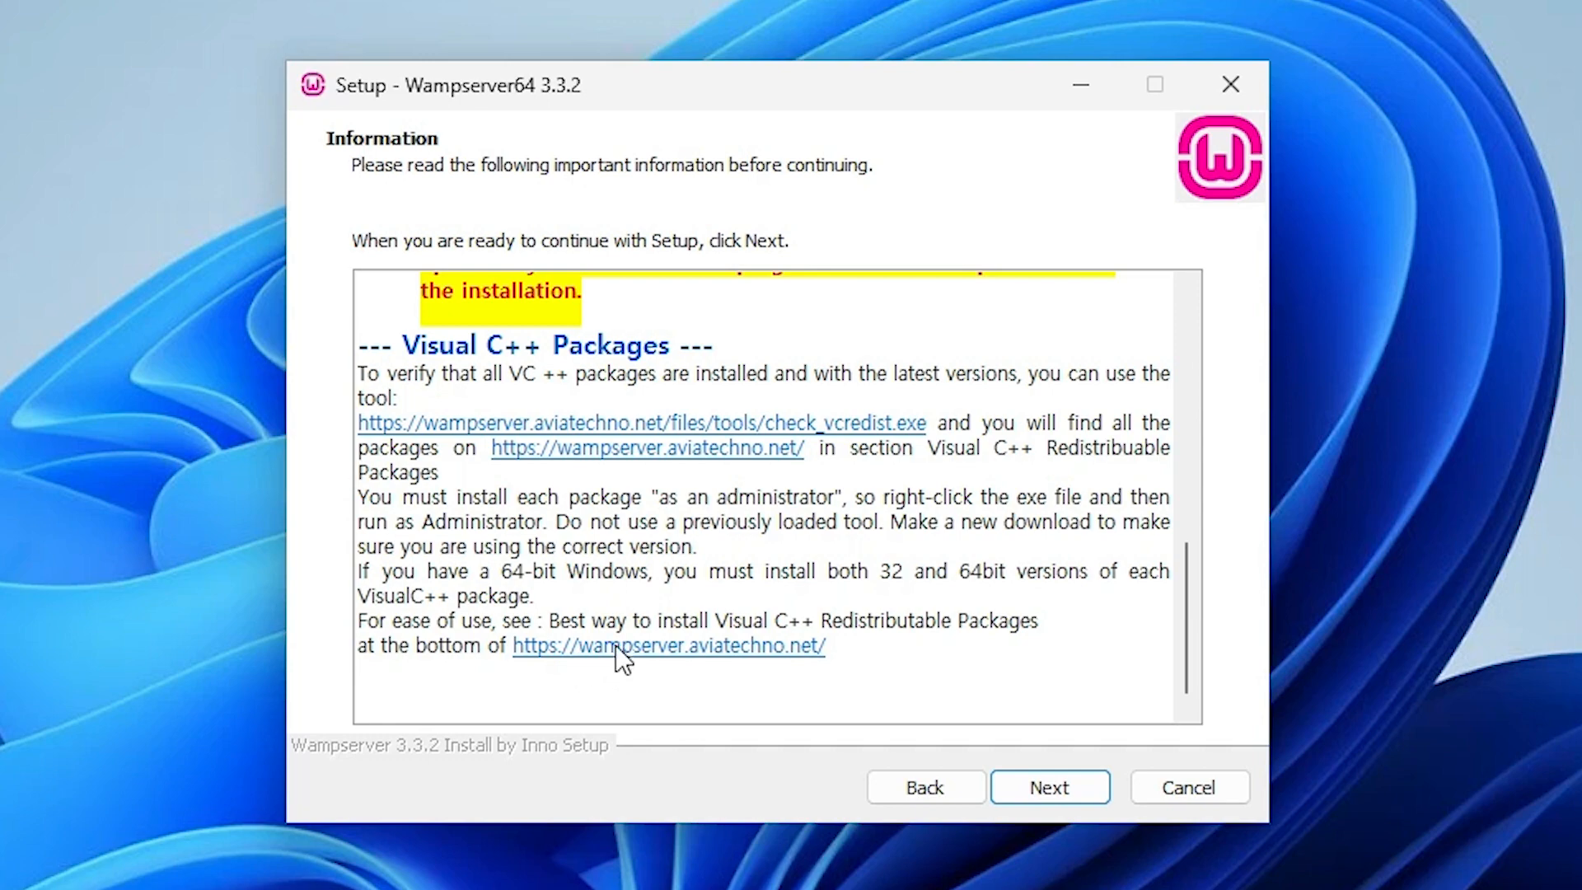
- Download 'All VC Redistribuable Packages (x86_x64)' from wampserver.aviatechno.net in Edge
{"action": "left_click", "coordinate": [667, 646]}
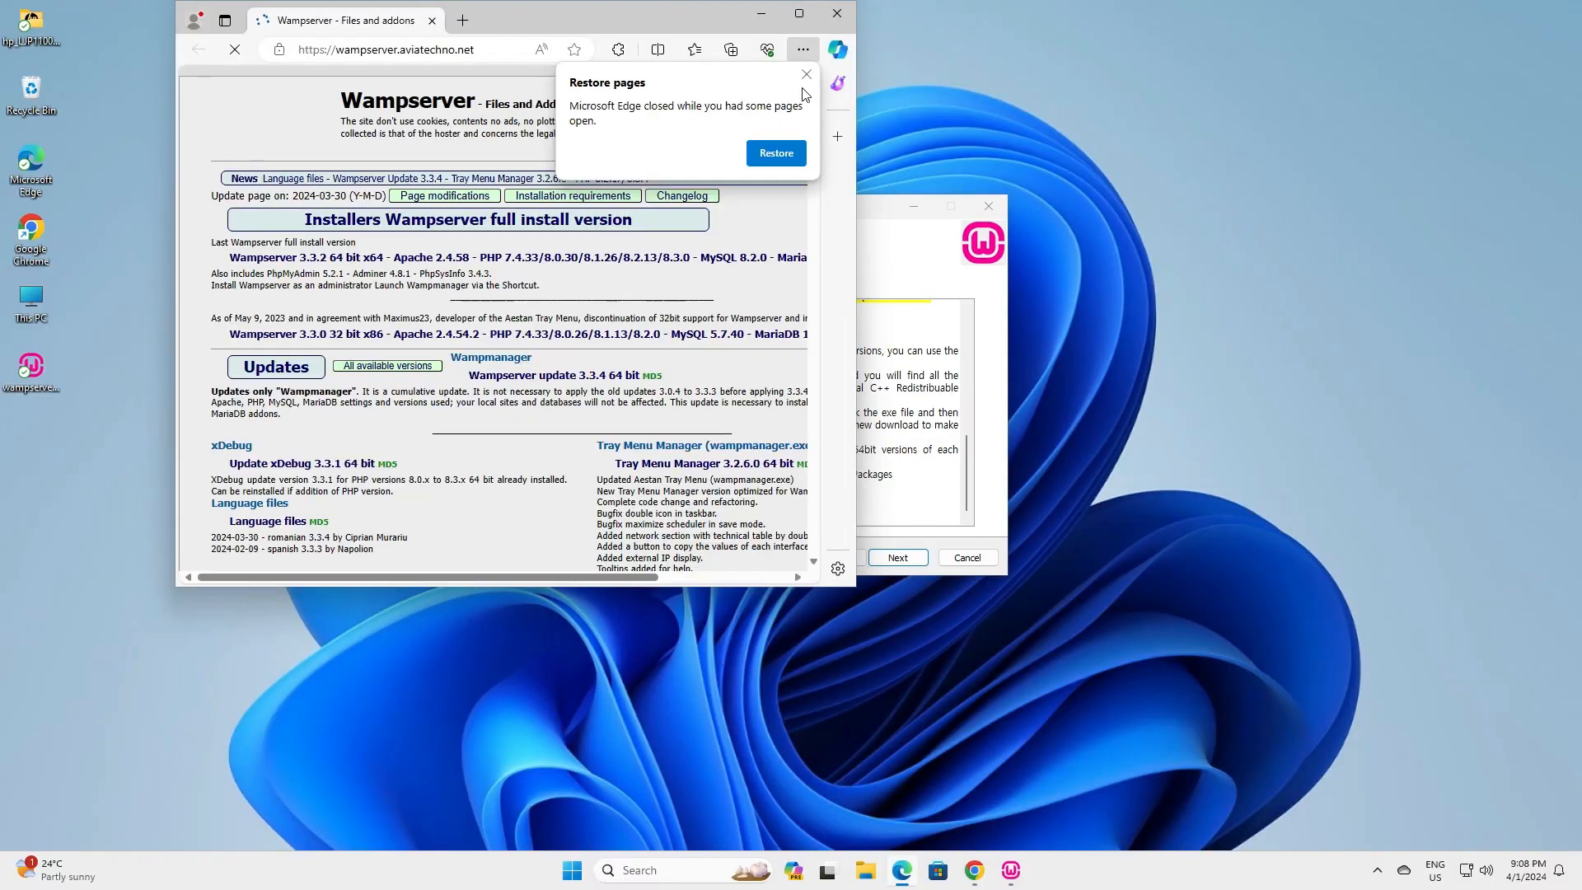
{"action": "left_click", "coordinate": [805, 75]}
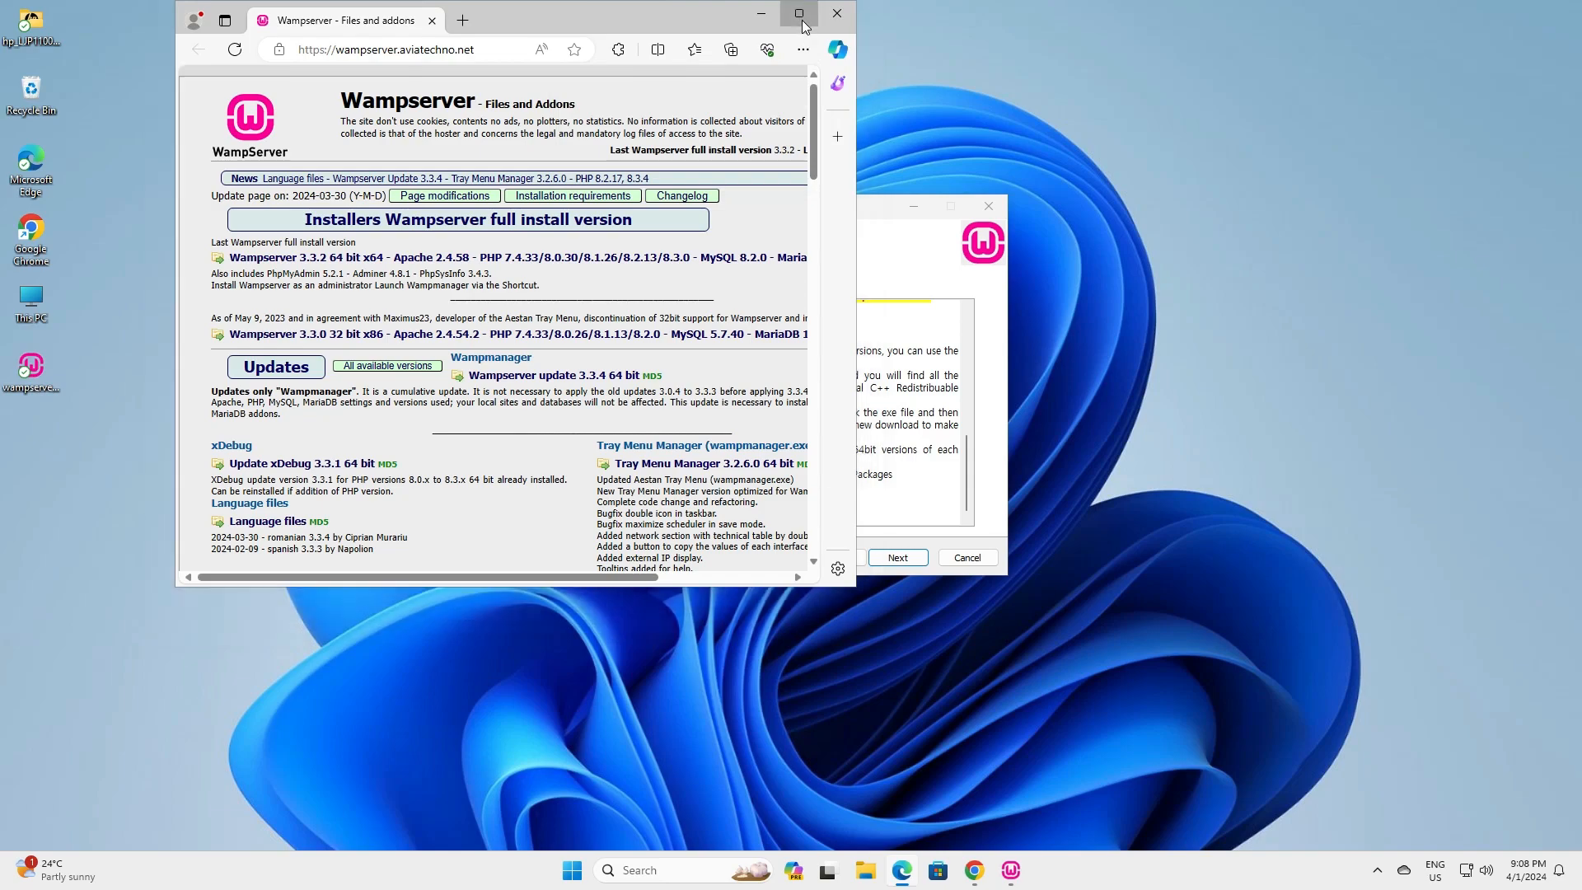
{"action": "left_click", "coordinate": [799, 13]}
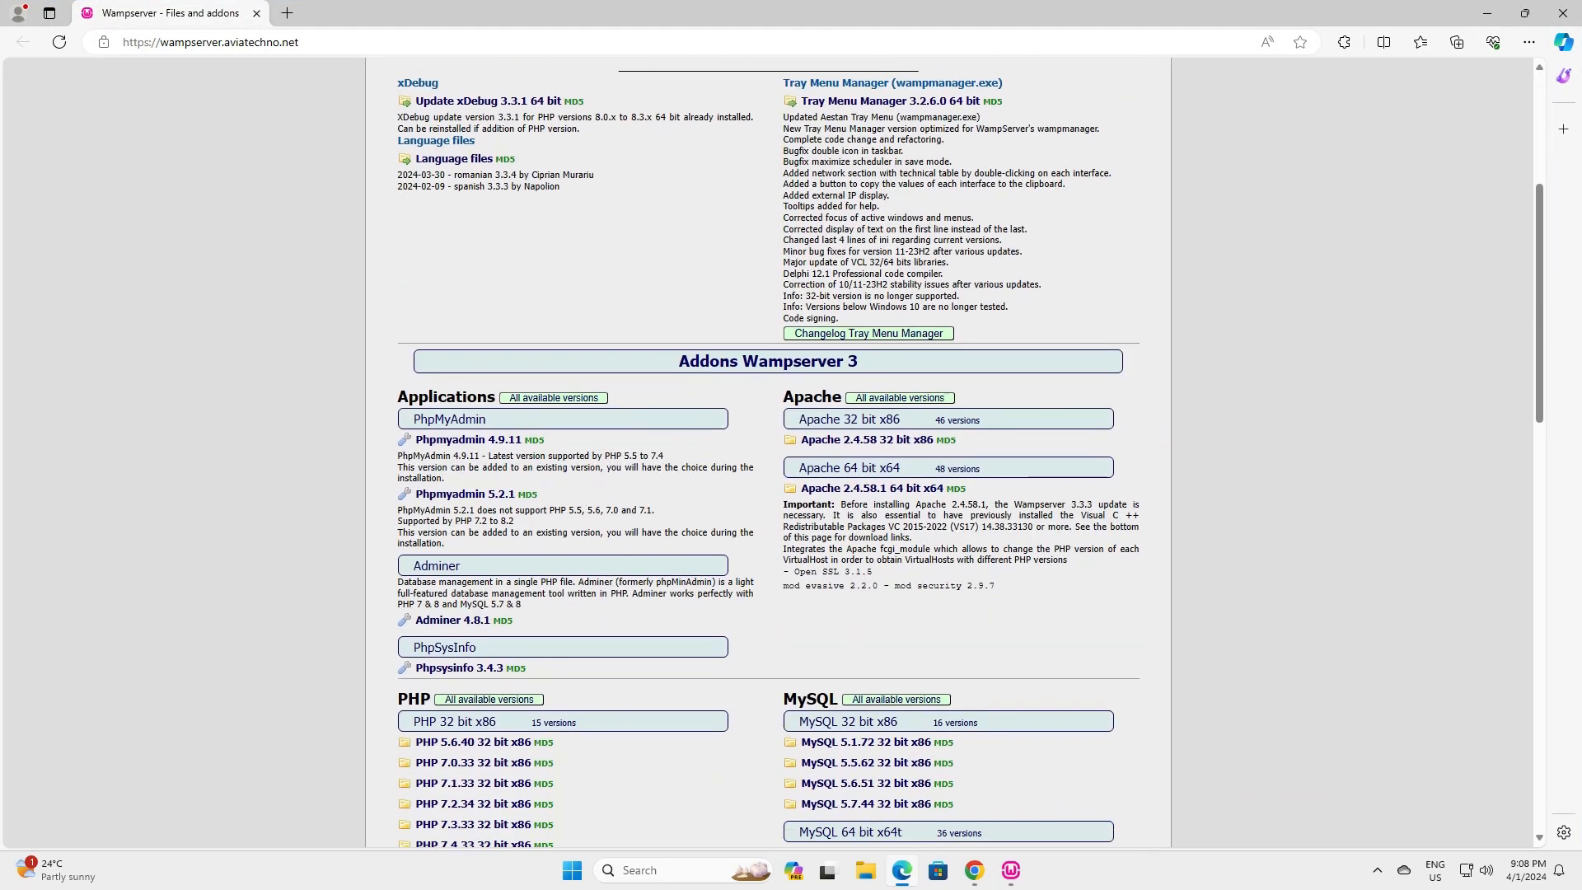
{"action": "scroll", "scroll_direction": "down", "scroll_amount": 3}
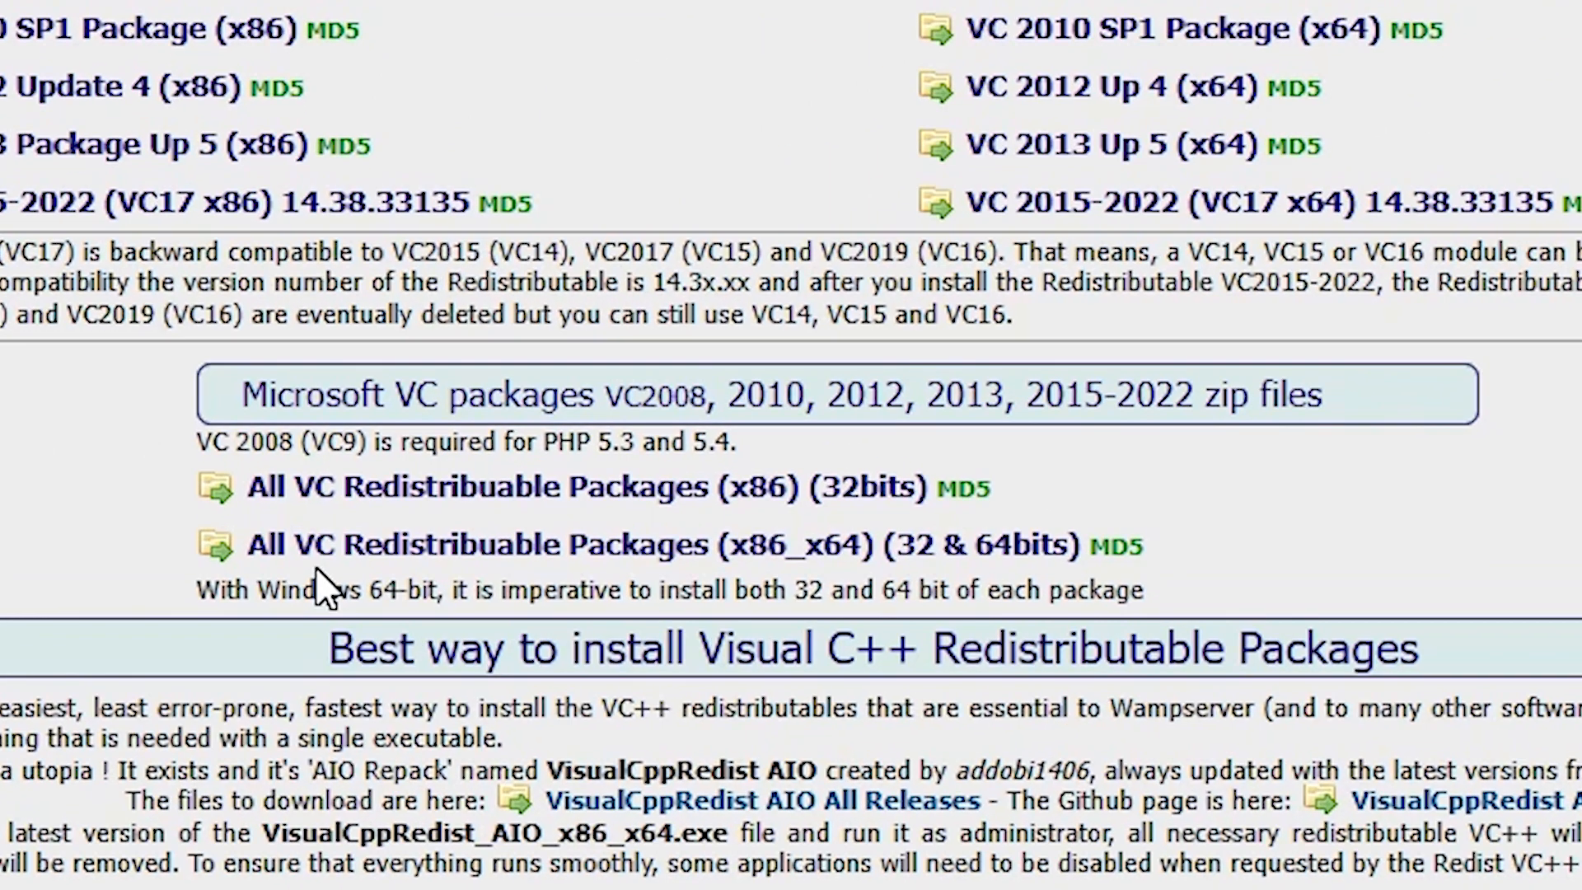
{"action": "scroll", "scroll_direction": "down", "scroll_amount": 3}
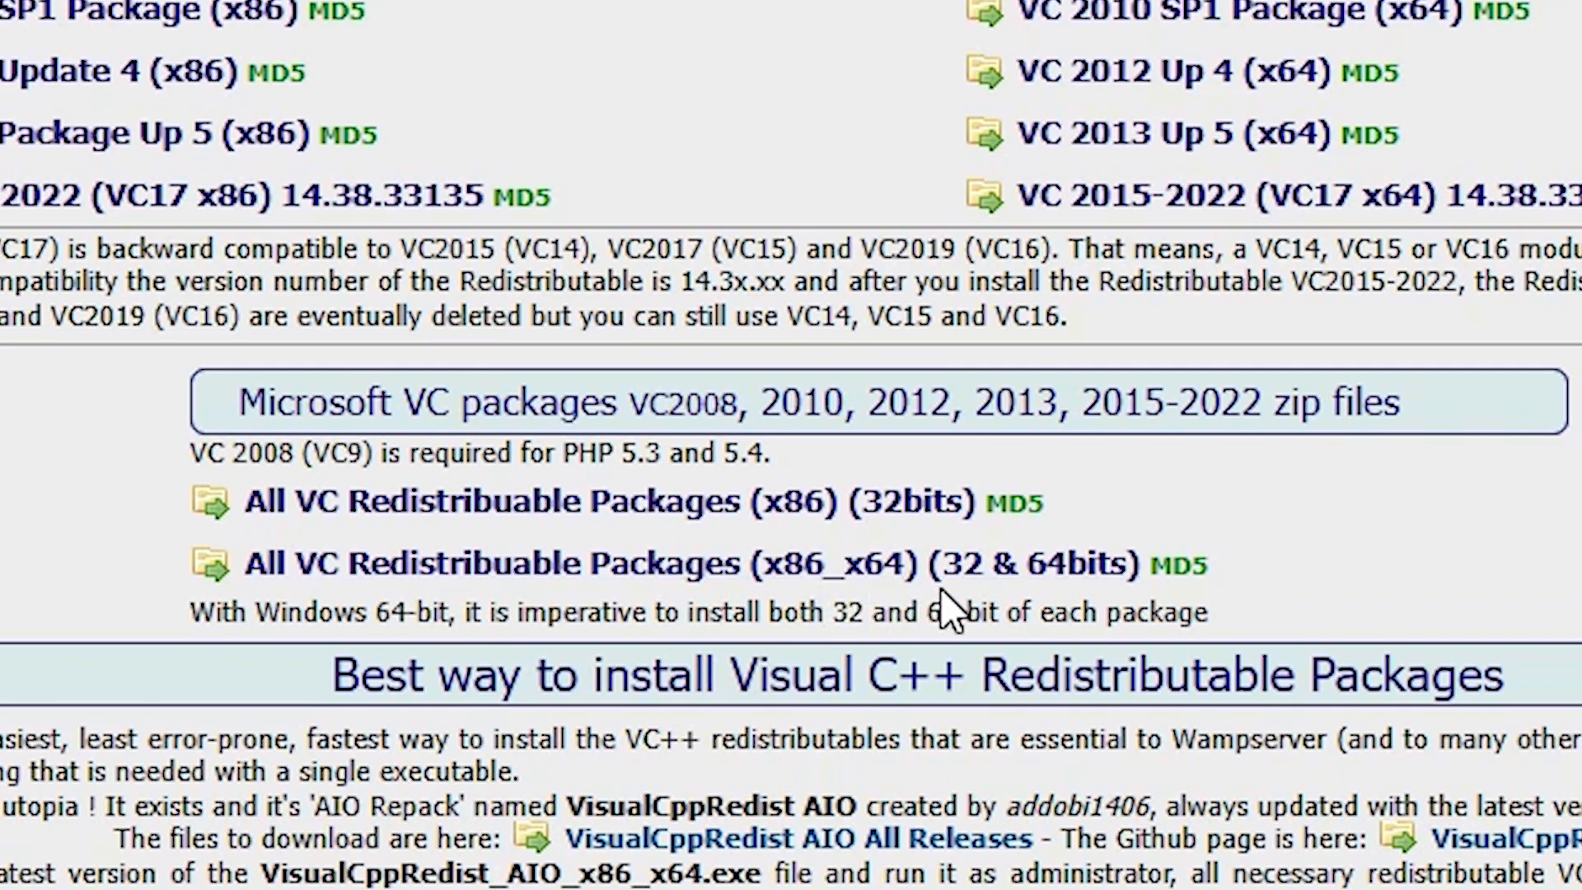
{"action": "mouse_move", "coordinate": [1069, 615]}
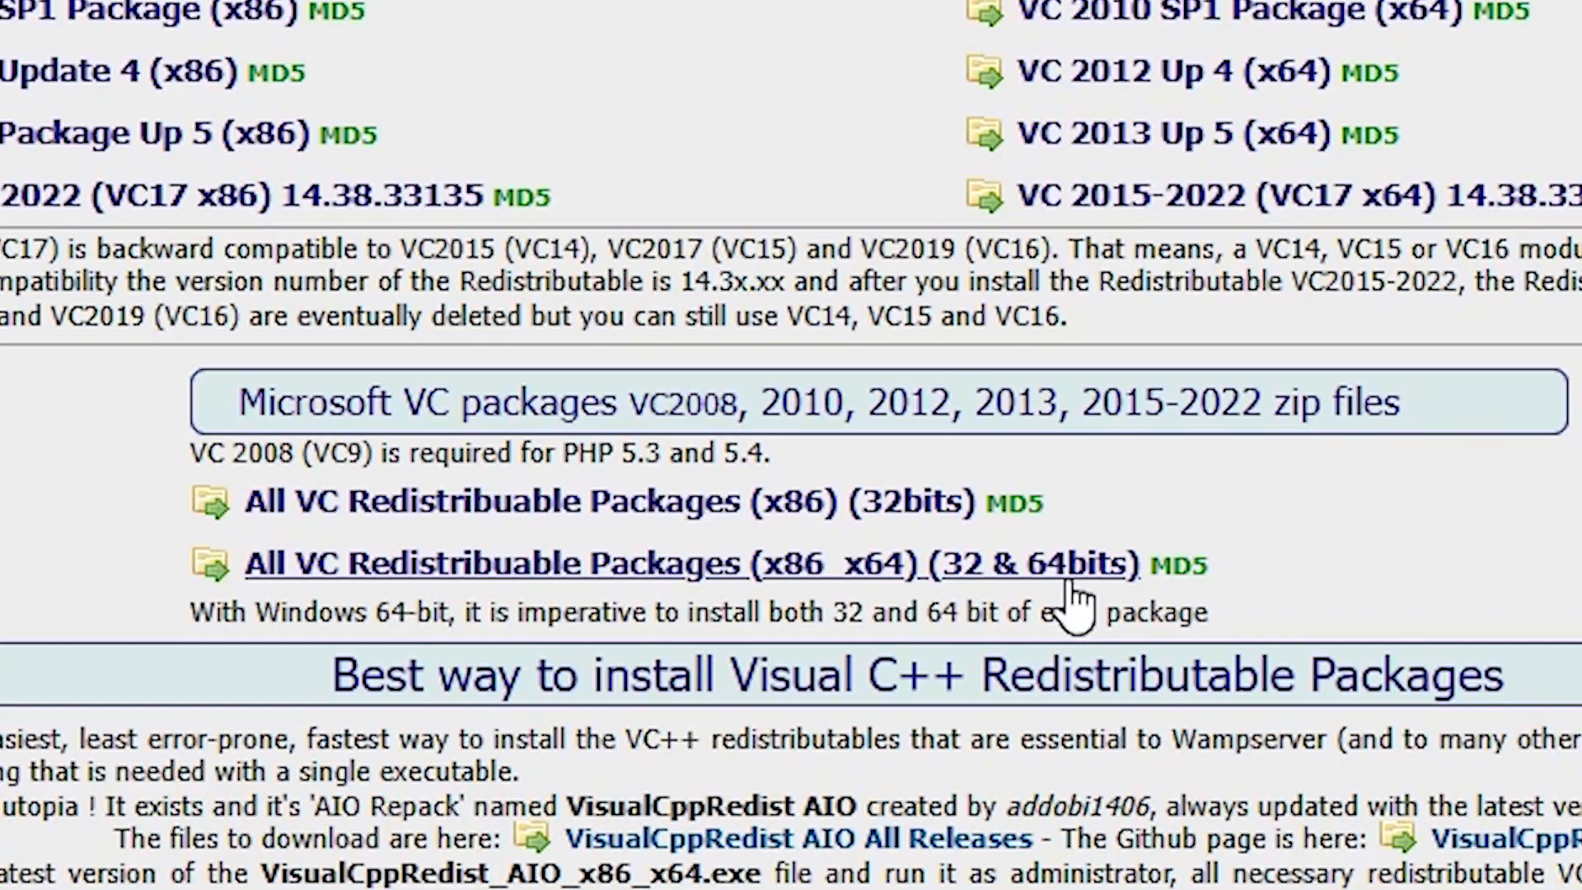
{"action": "left_click", "coordinate": [688, 564]}
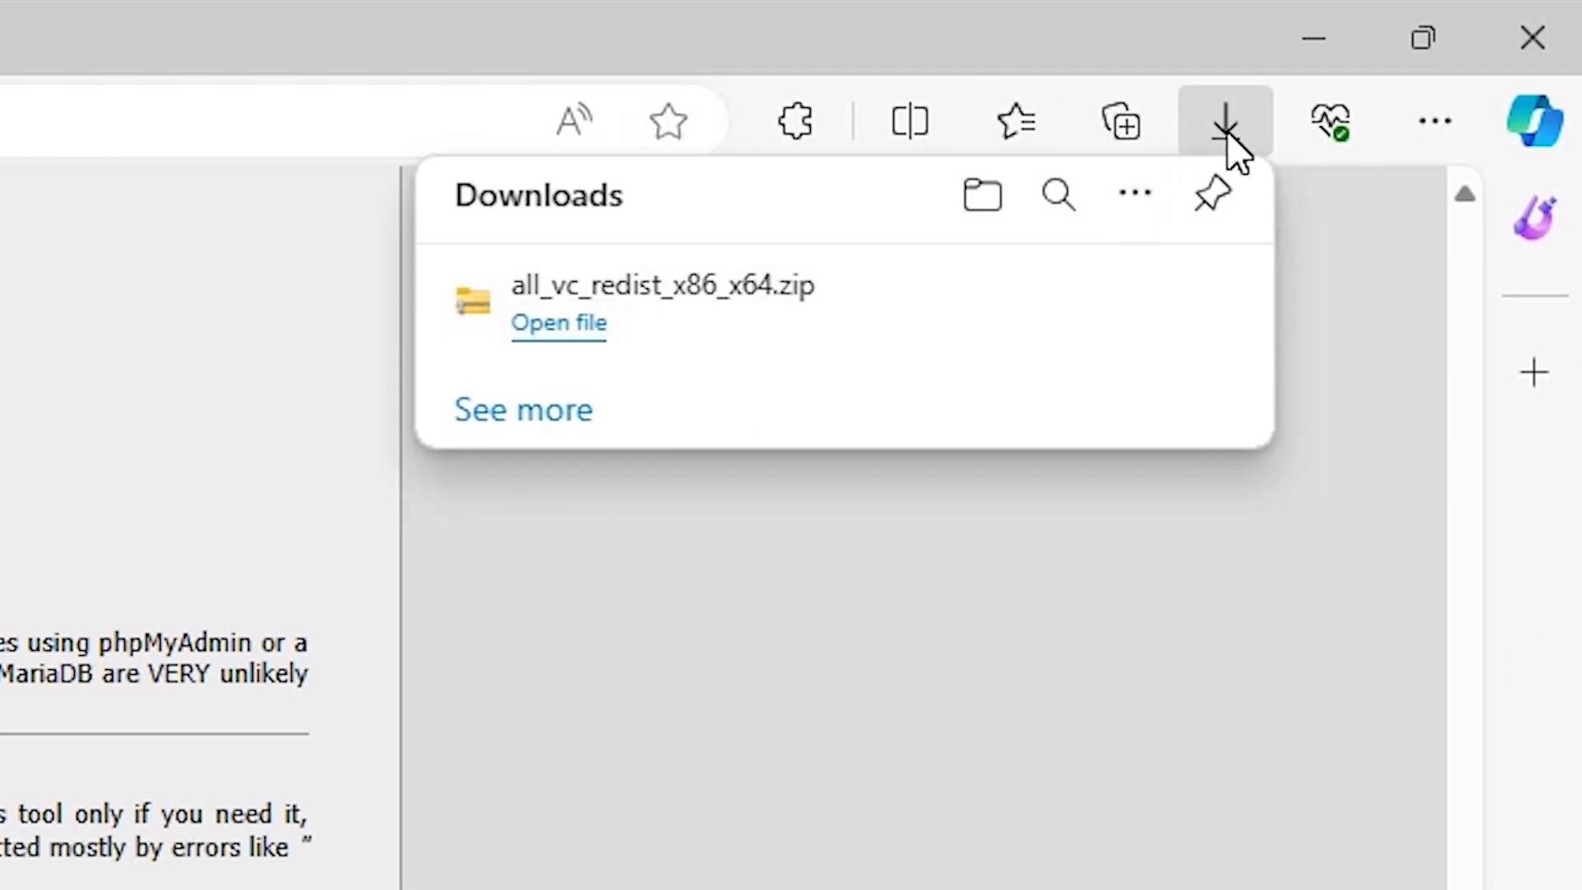
{"action": "mouse_move", "coordinate": [1065, 300]}
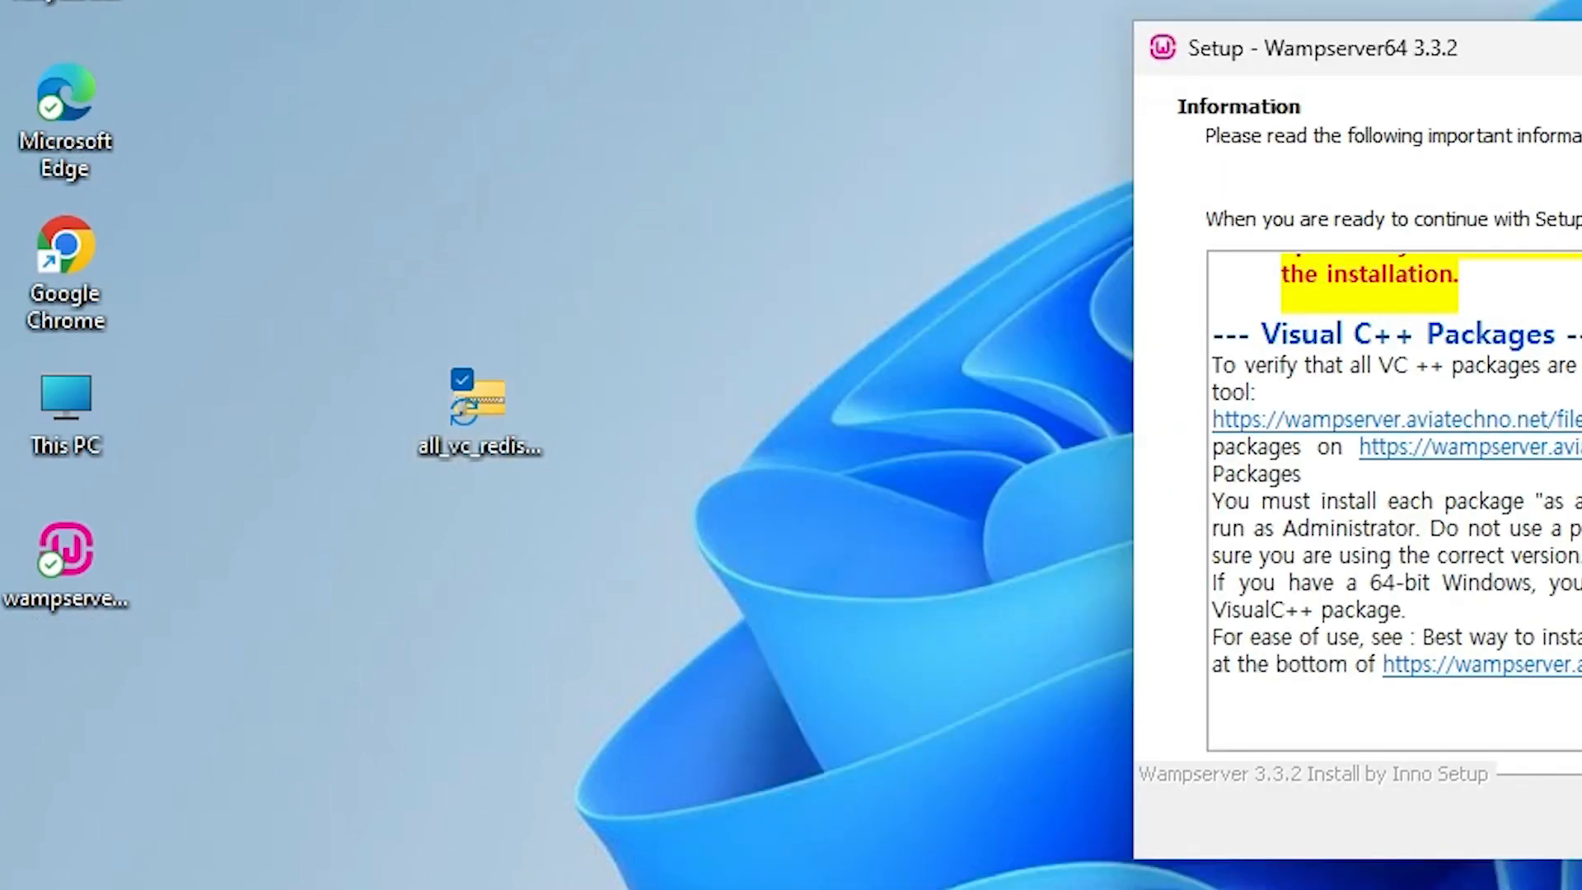
- Extract all_vc_redist_x86_x64.zip into a desktop folder of fourteen vcredist installers
{"action": "left_click_drag", "start_coordinate": [479, 408], "coordinate": [242, 686]}
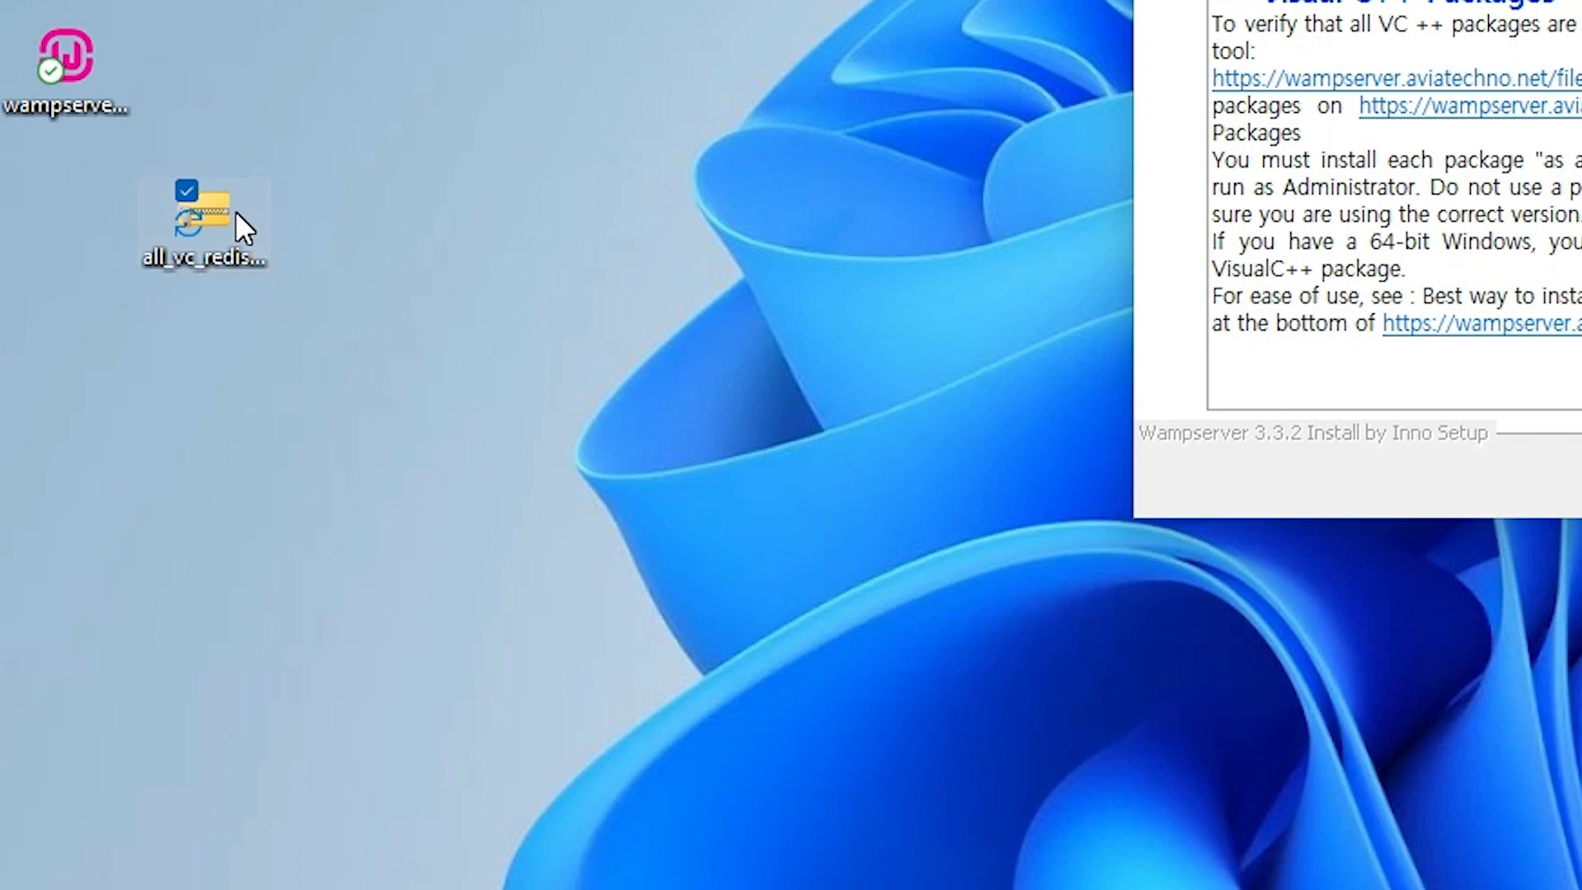
{"action": "right_click", "coordinate": [202, 220]}
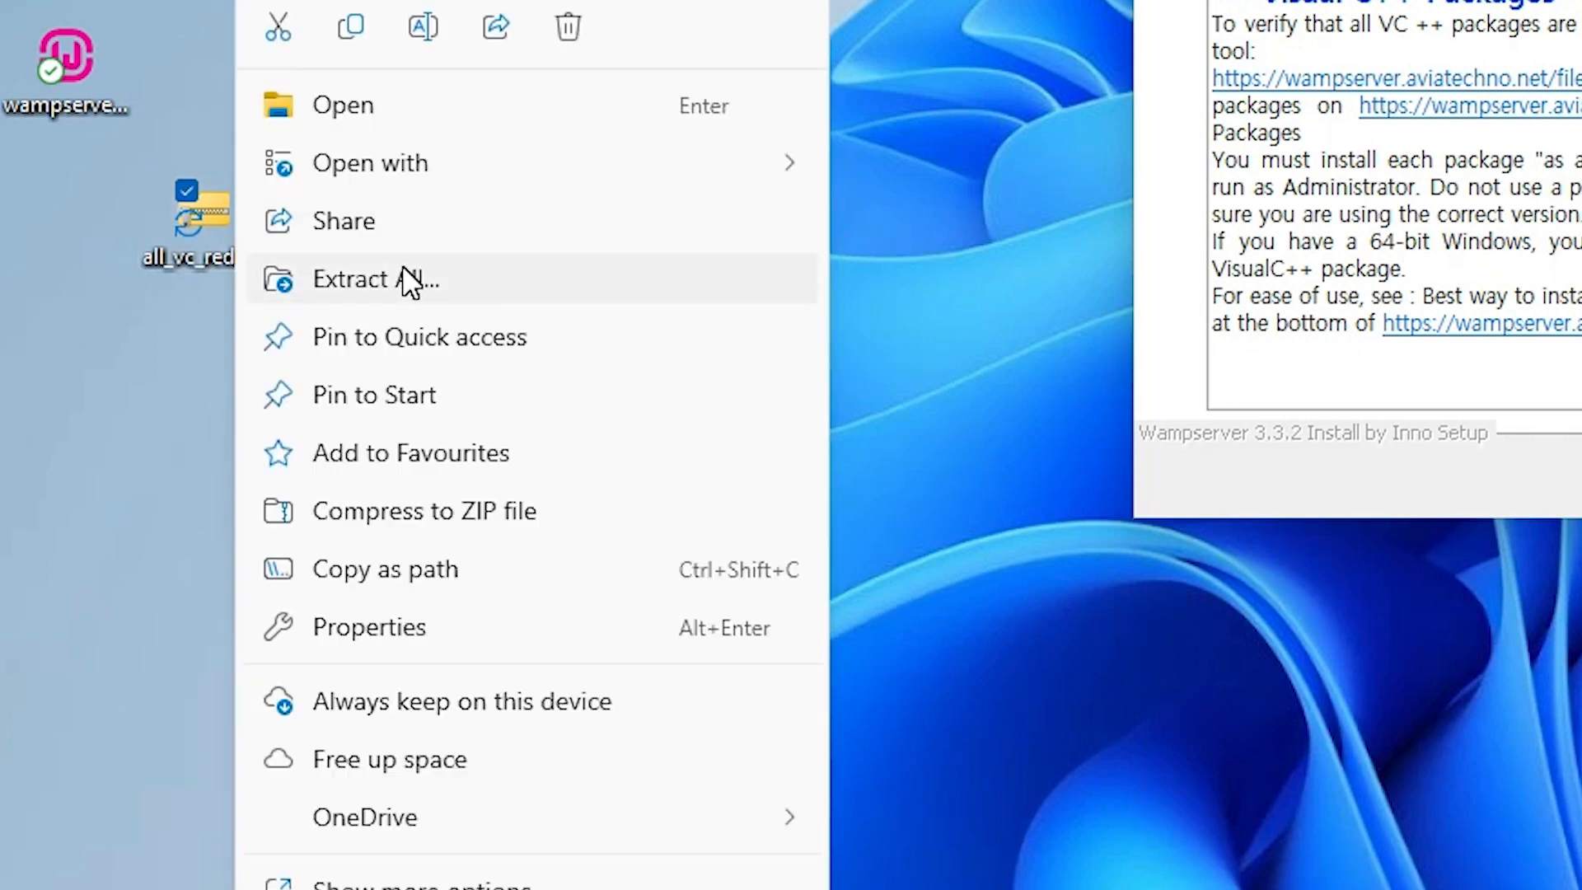
{"action": "left_click", "coordinate": [375, 280]}
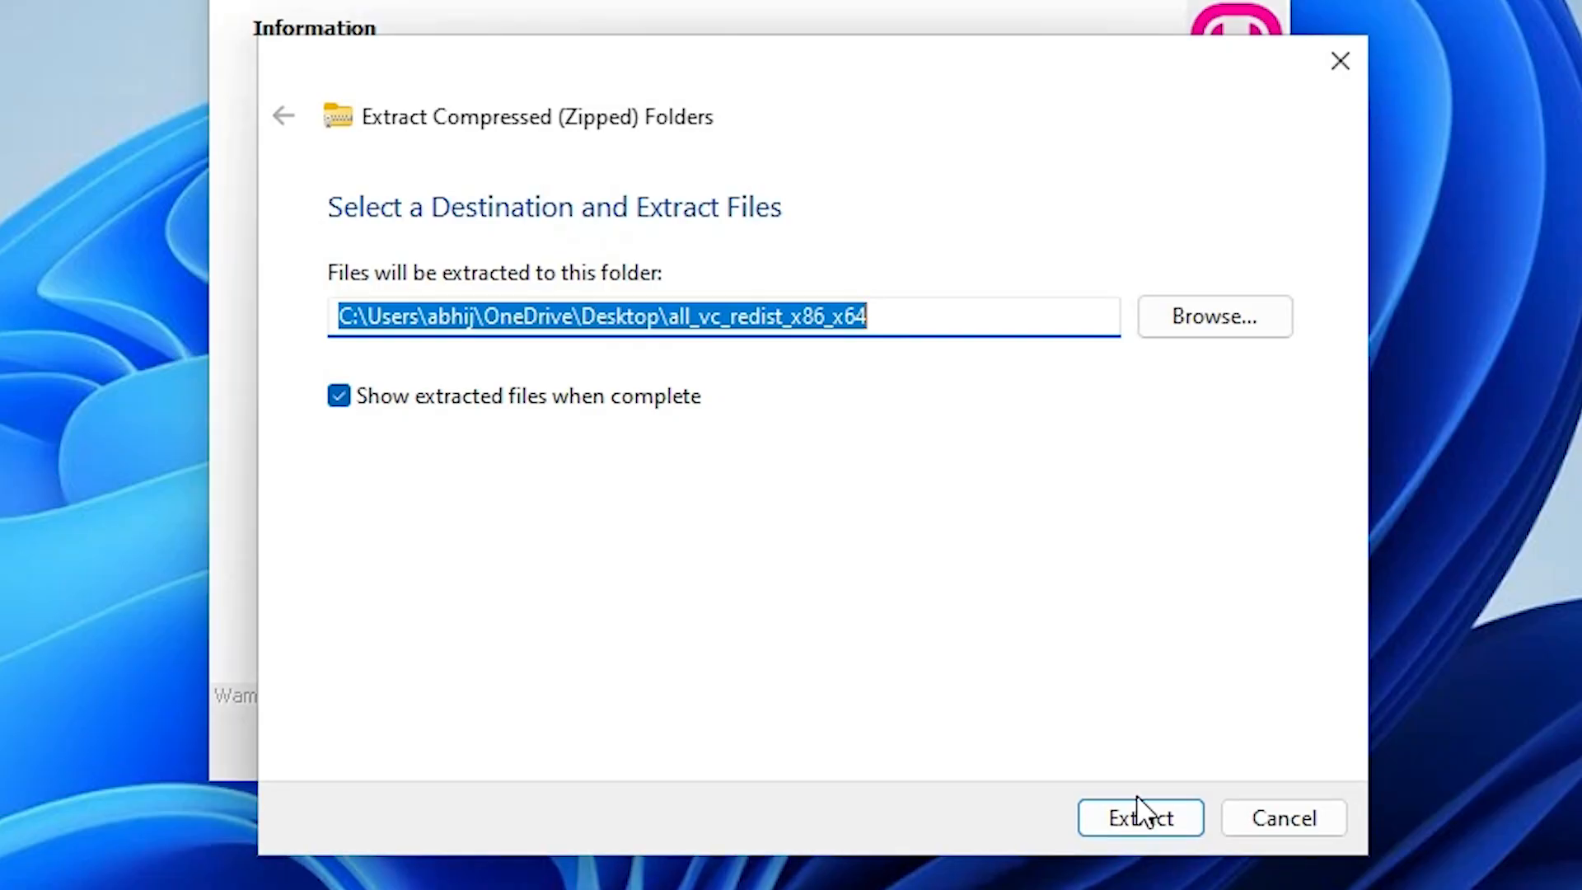
{"action": "left_click", "coordinate": [1140, 818]}
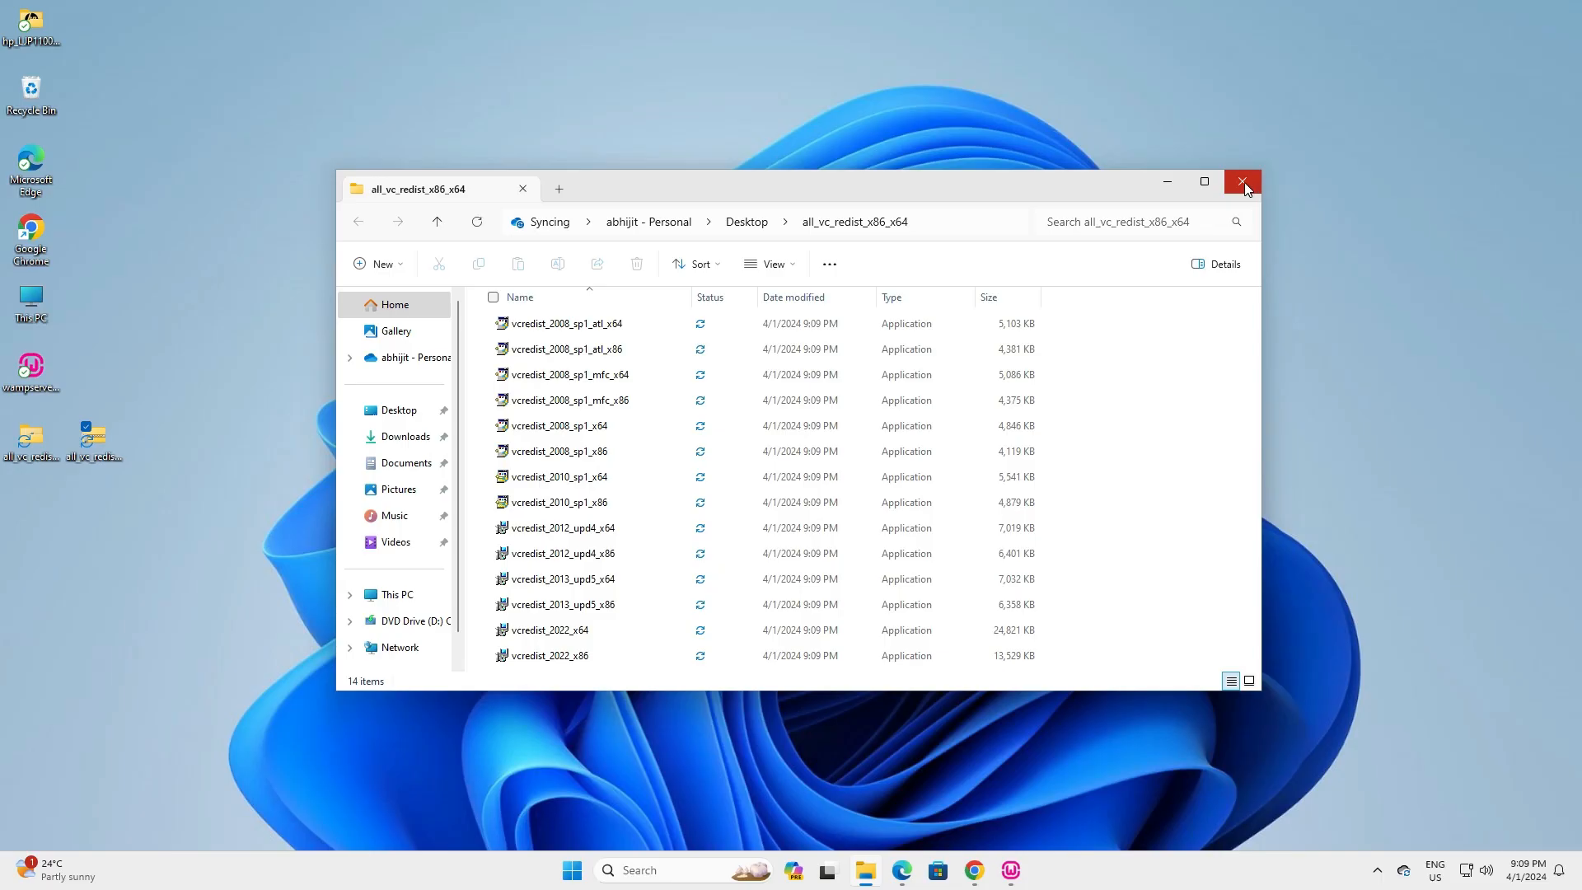
{"action": "left_click", "coordinate": [1243, 181]}
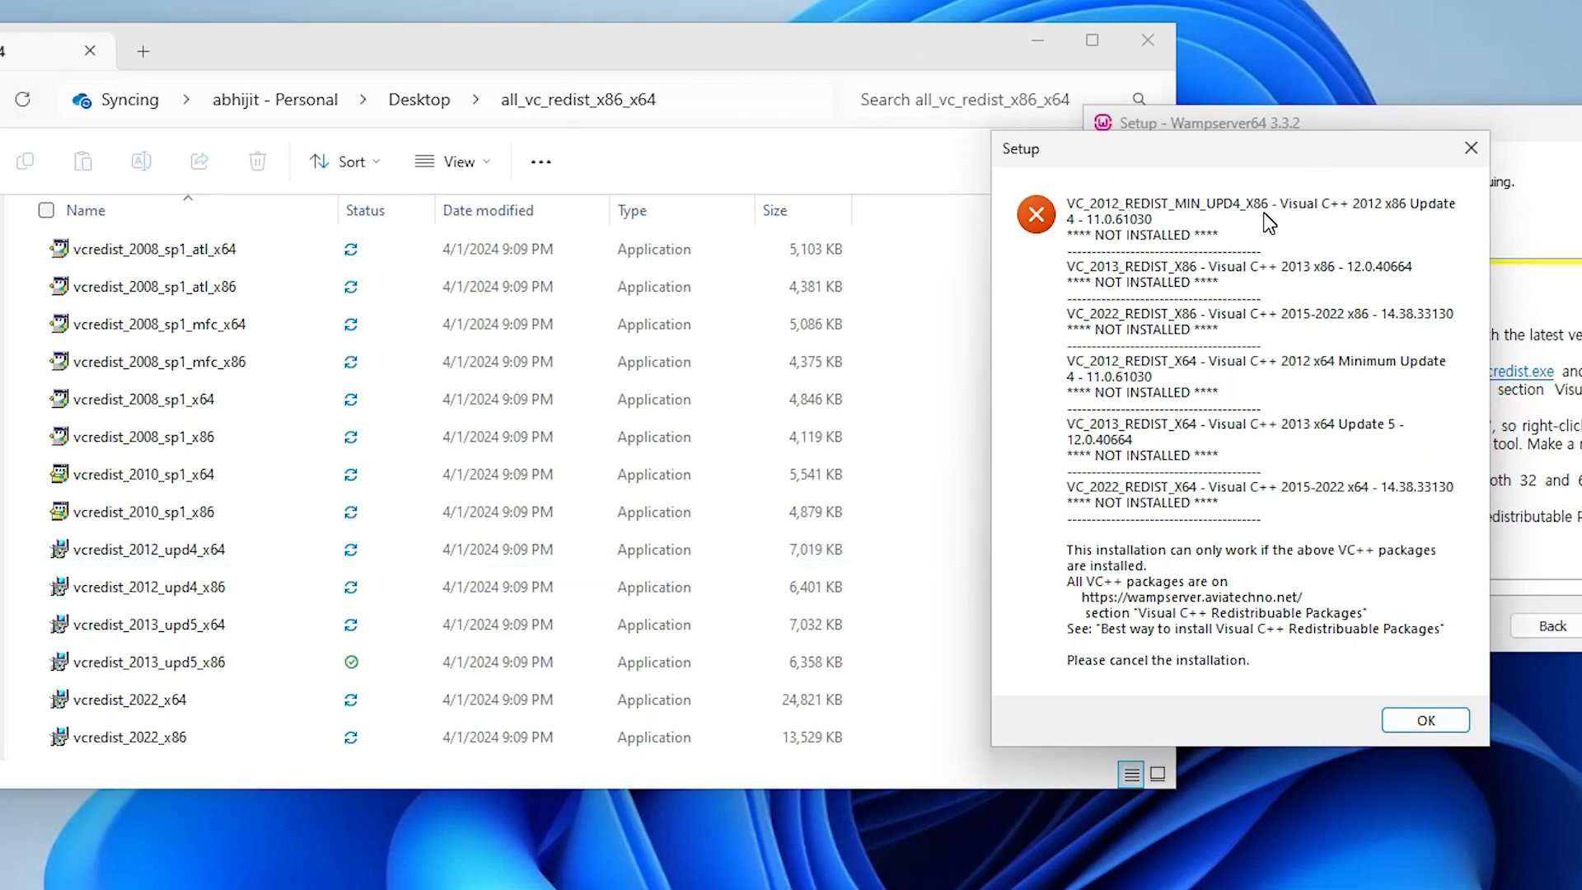
{"action": "mouse_move", "coordinate": [1249, 325]}
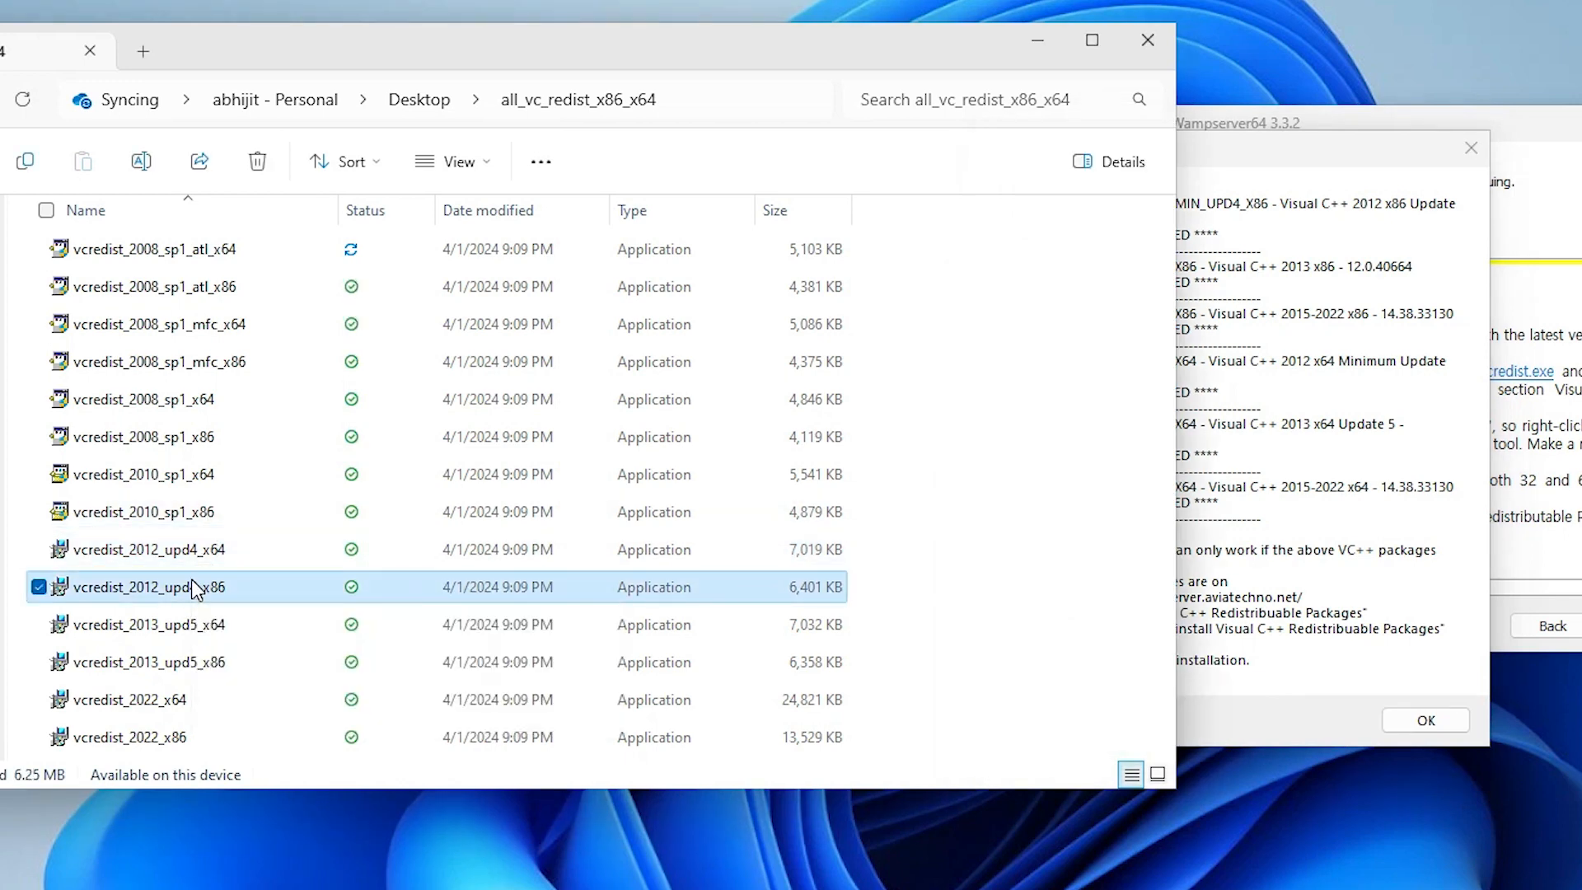
- Run vcredist_2012_upd4_x86 as administrator, accept the license, and install it
{"action": "right_click", "coordinate": [149, 587]}
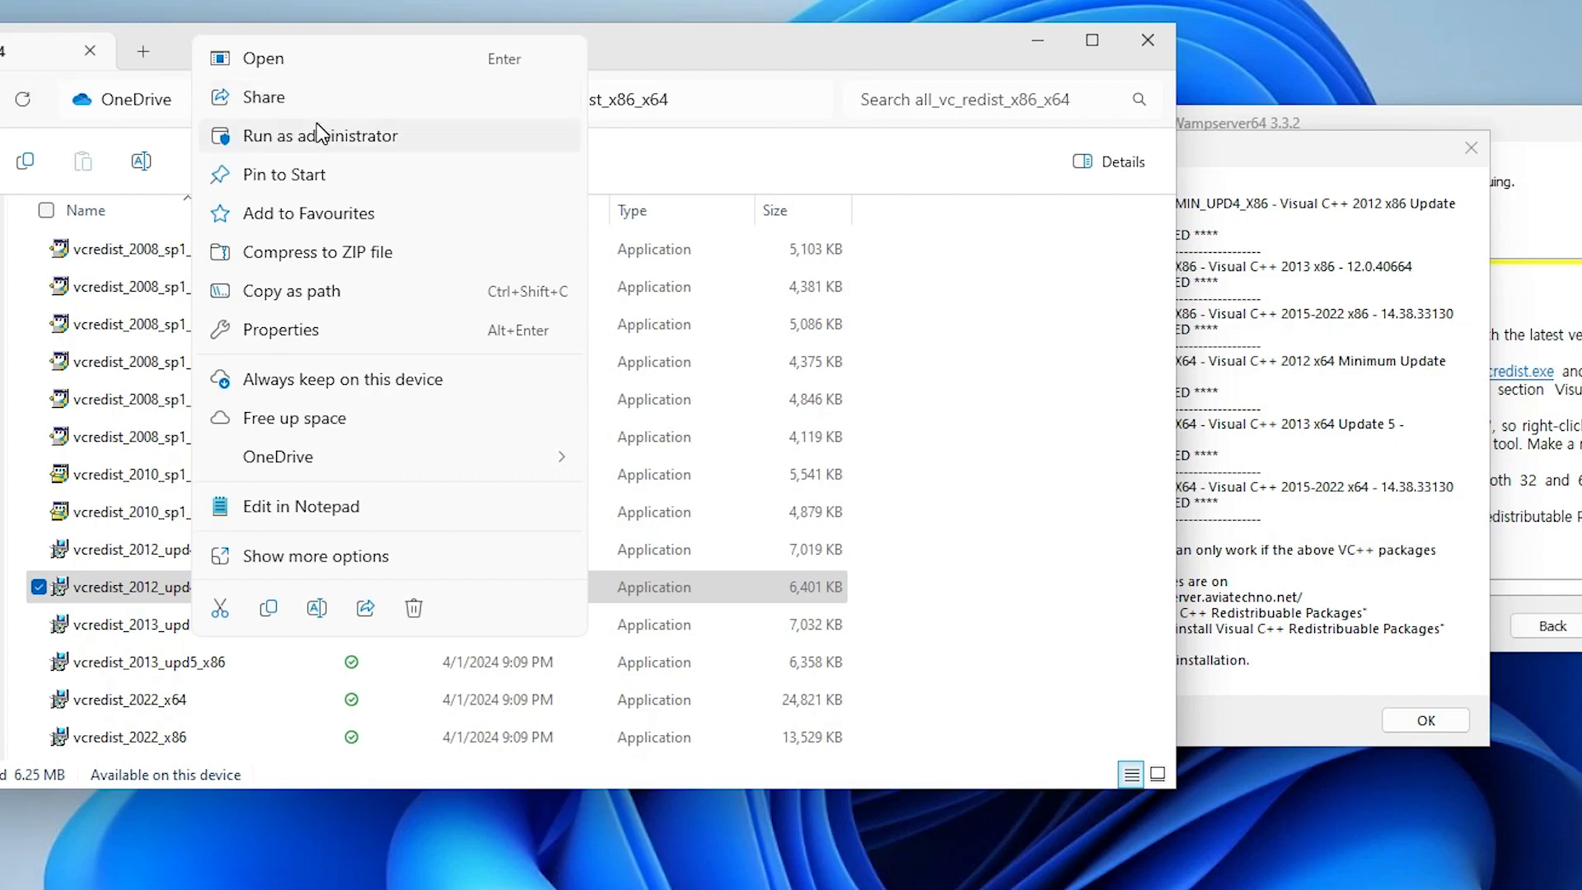
{"action": "left_click", "coordinate": [319, 135]}
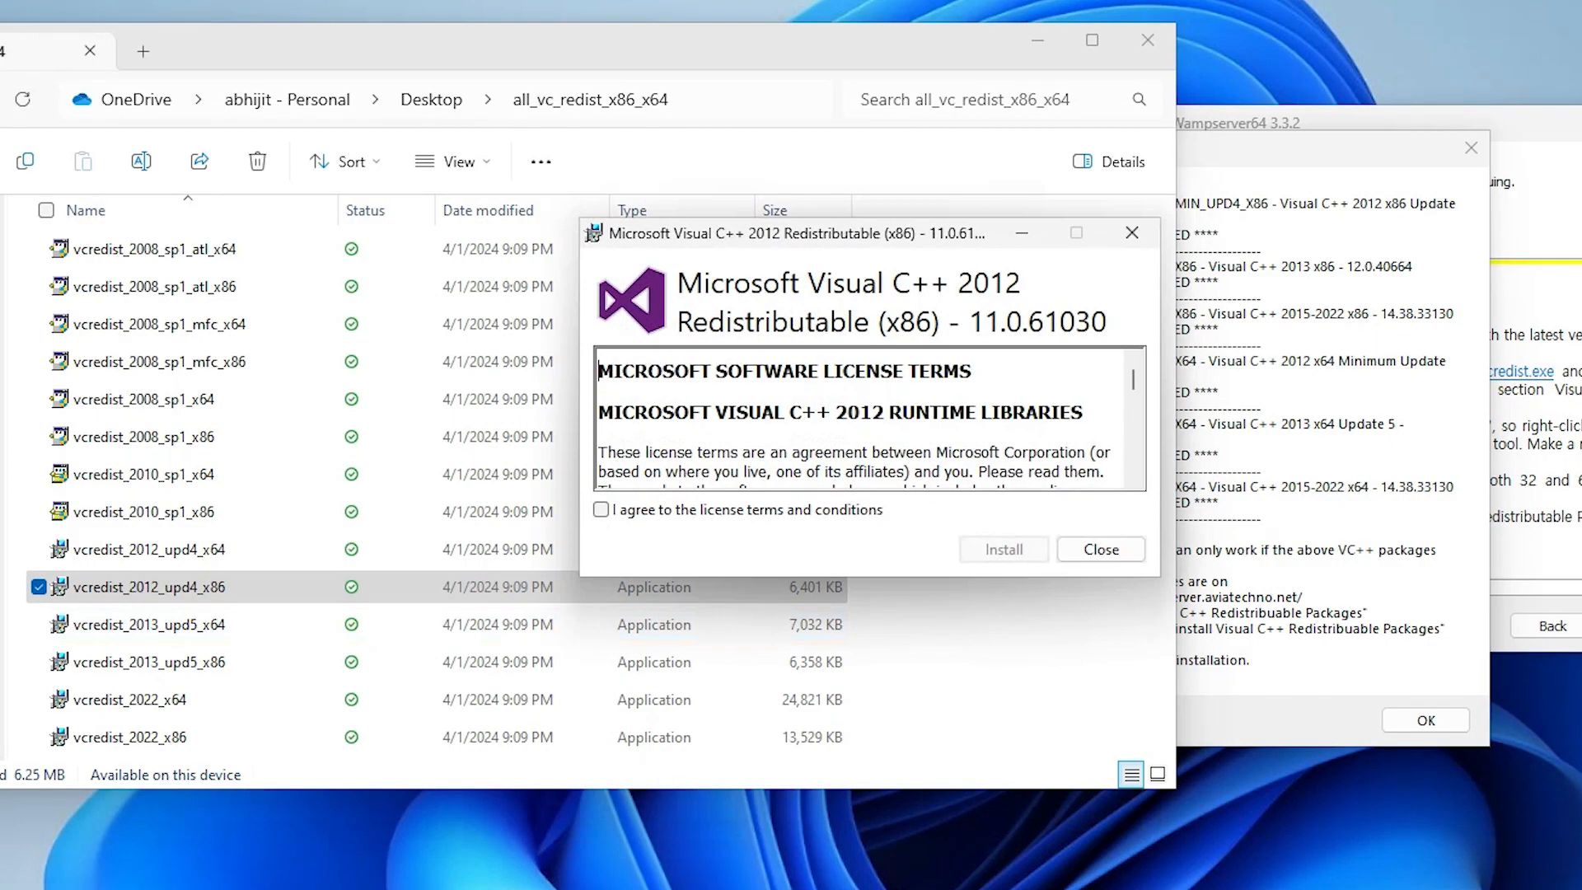
{"action": "left_click", "coordinate": [601, 509]}
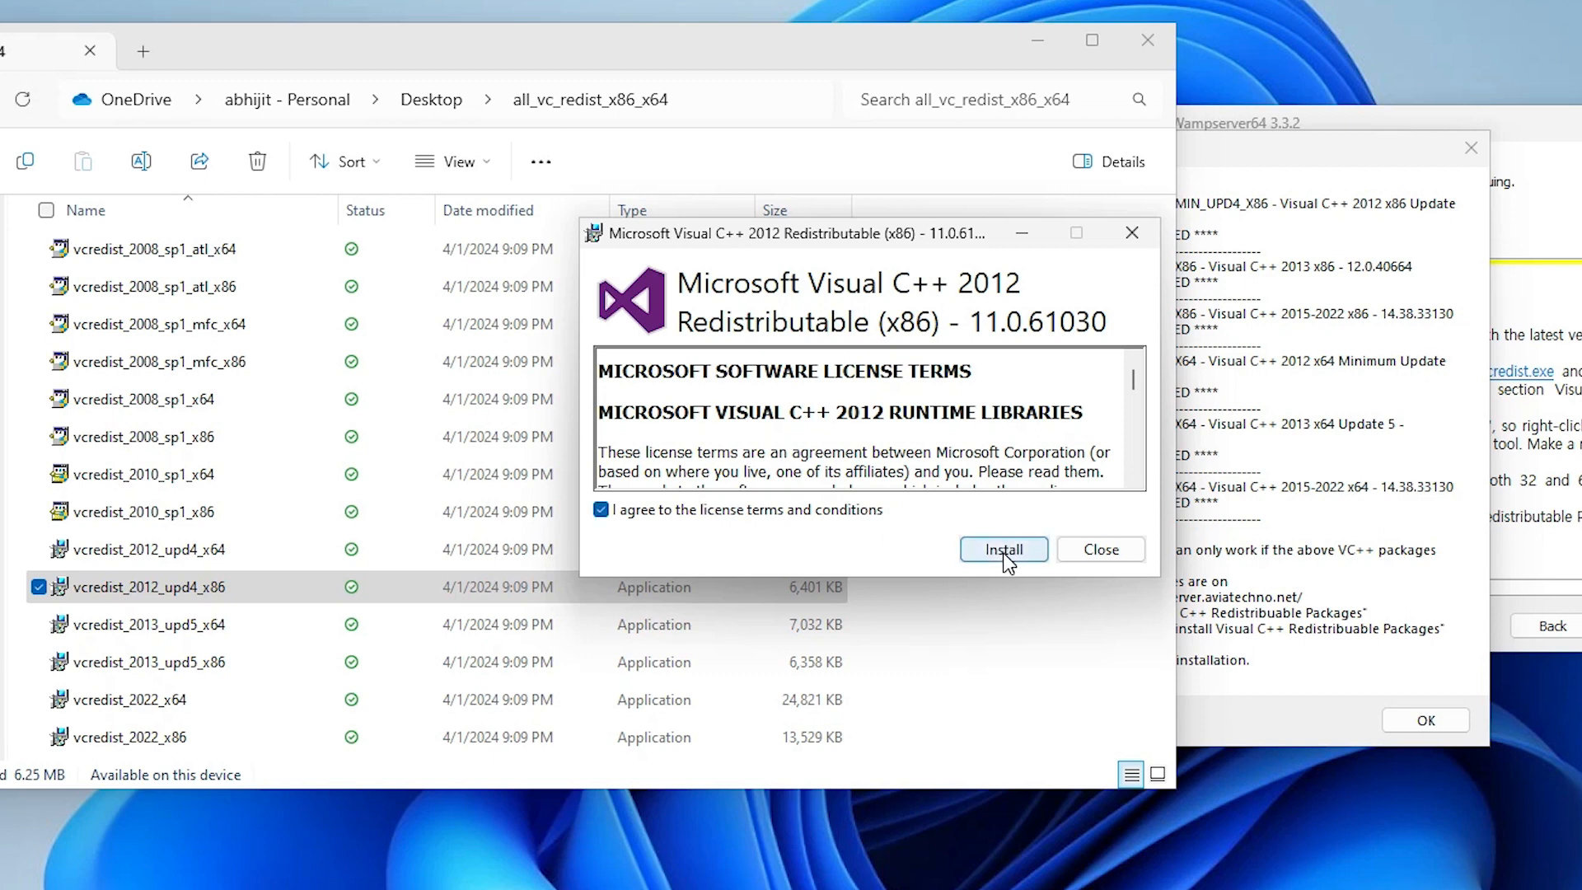
{"action": "left_click", "coordinate": [1002, 549]}
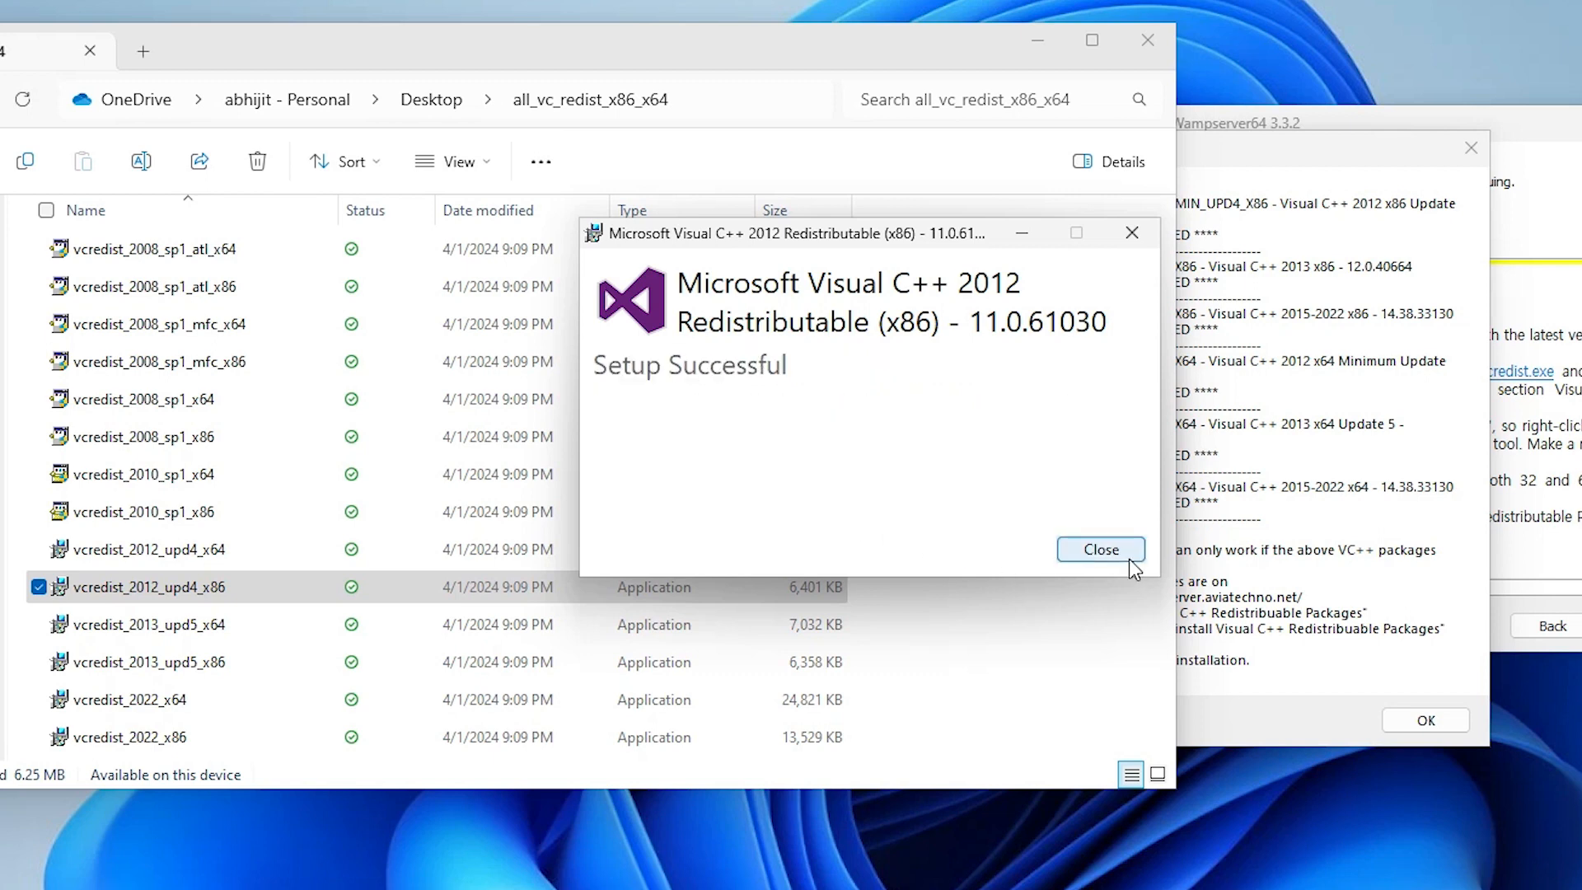
{"action": "left_click", "coordinate": [1098, 548]}
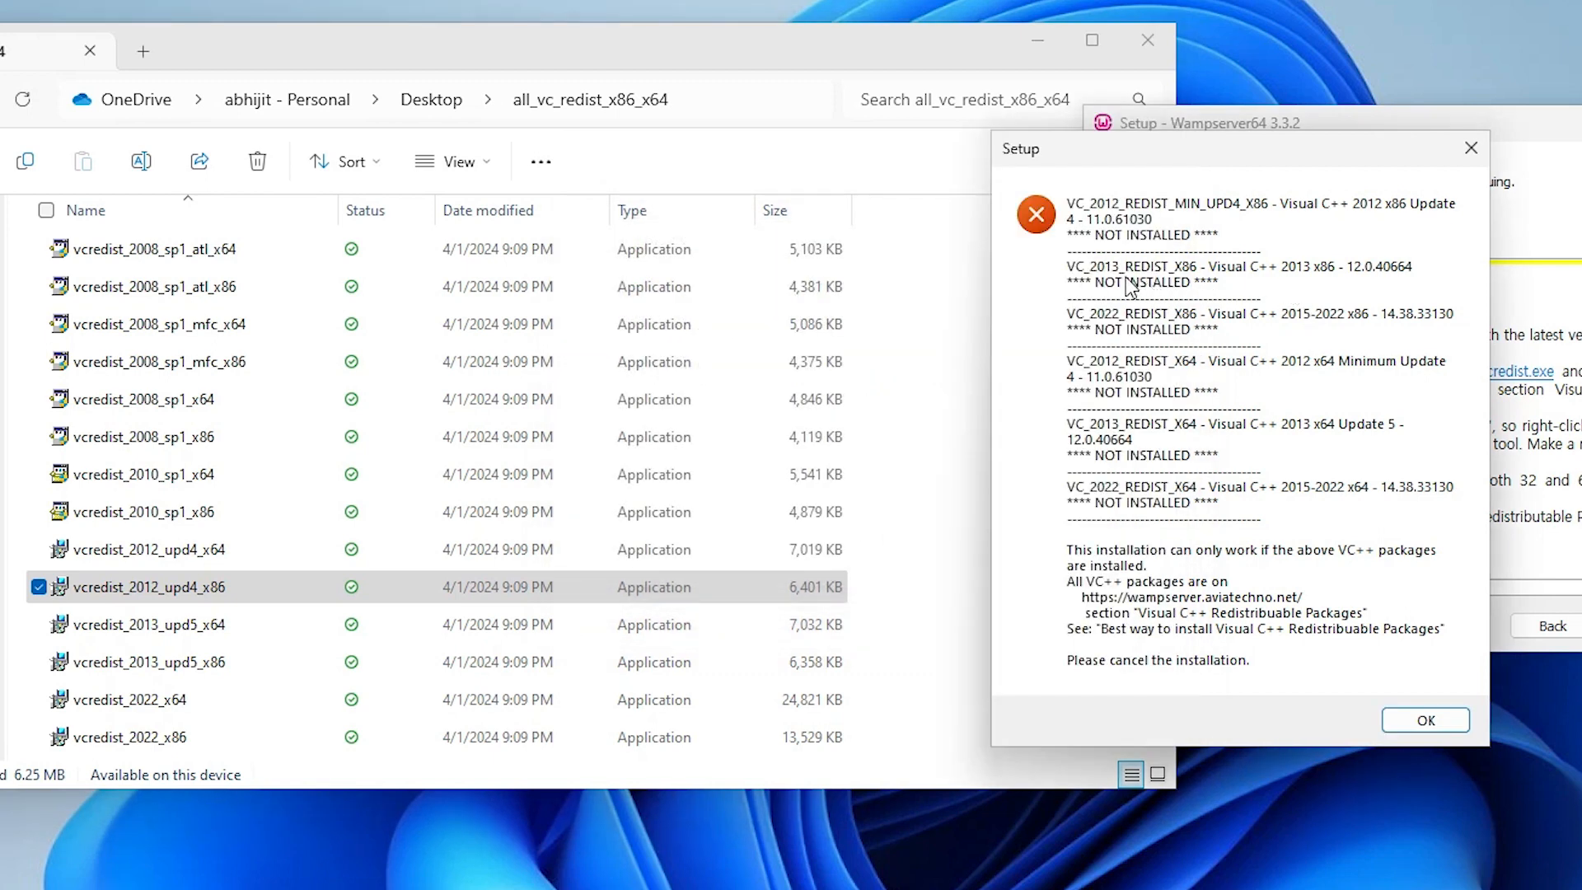
{"action": "mouse_move", "coordinate": [71, 602]}
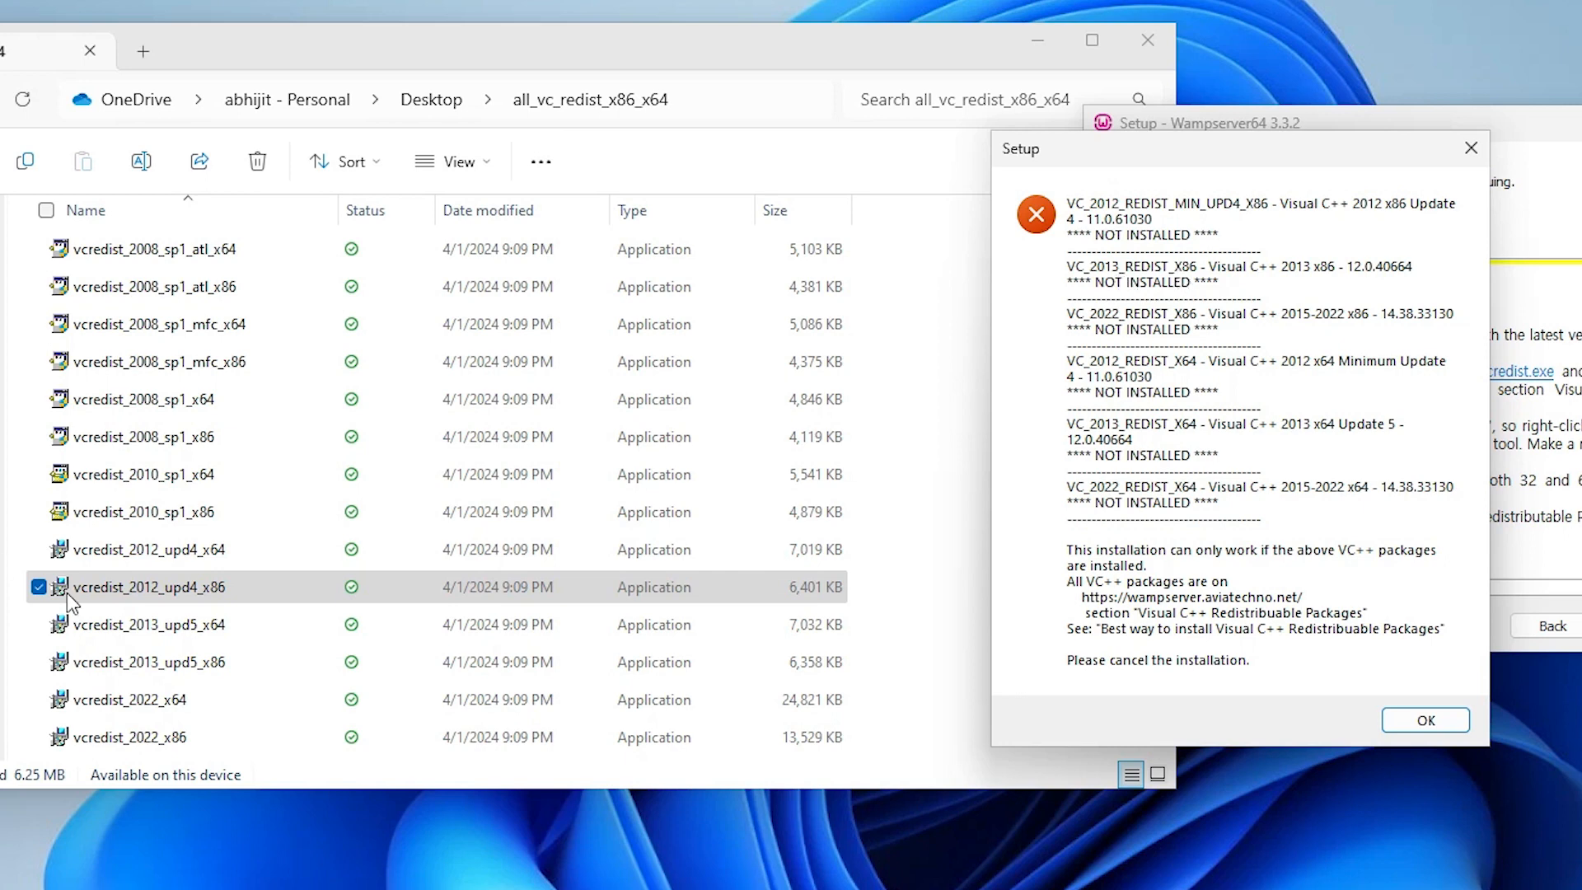
- Launch and install vcredist_2013_upd5_x86, then start installing vcredist_2022_x86
{"action": "left_click", "coordinate": [147, 662]}
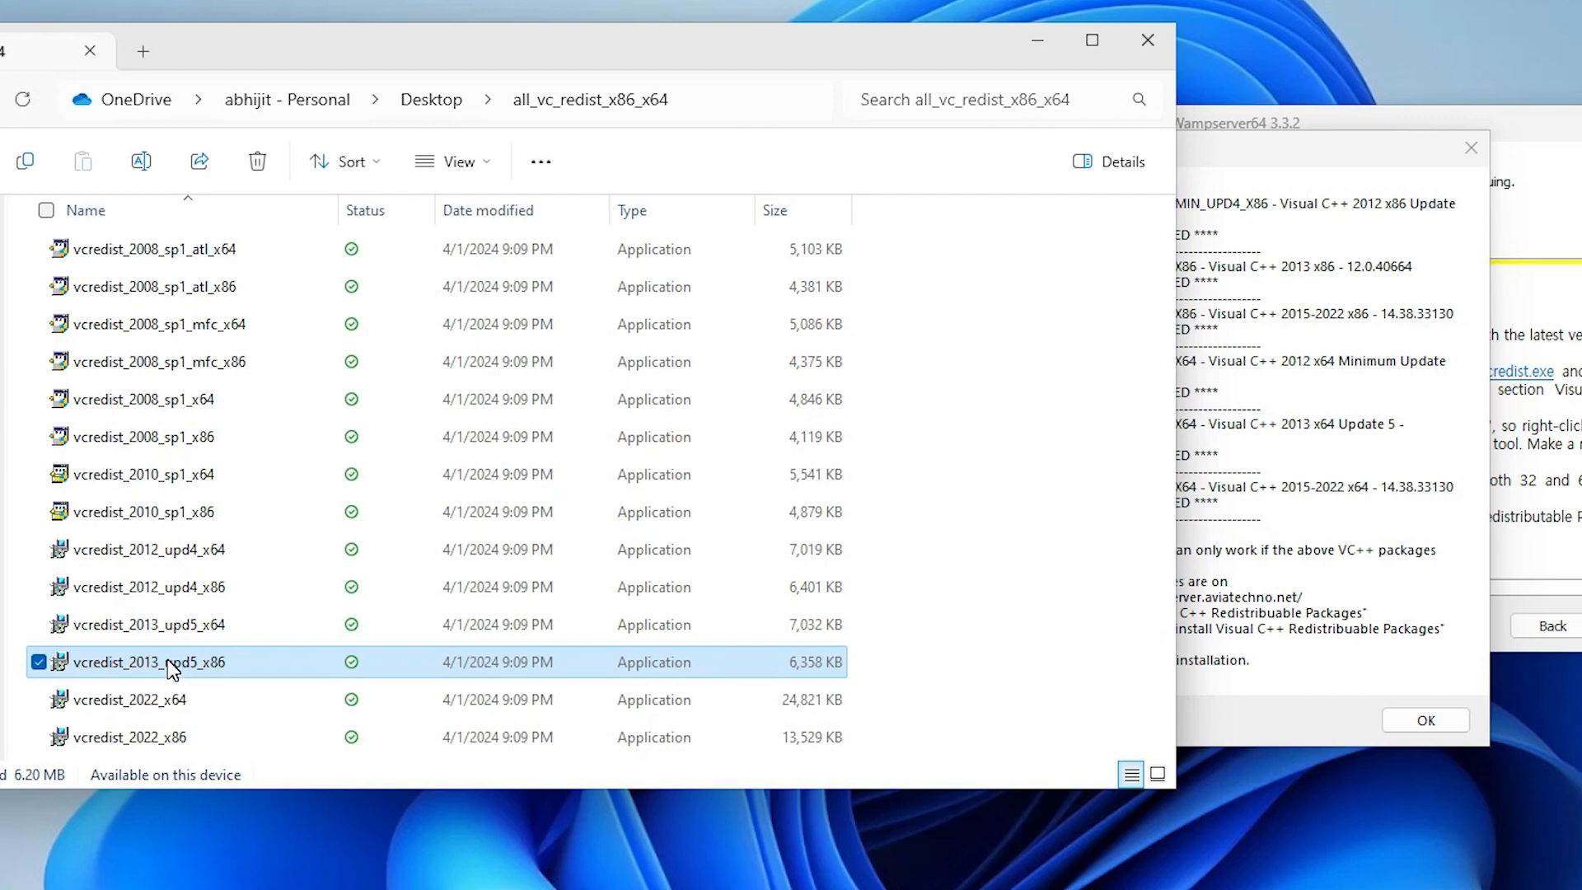
{"action": "double_click", "coordinate": [147, 662]}
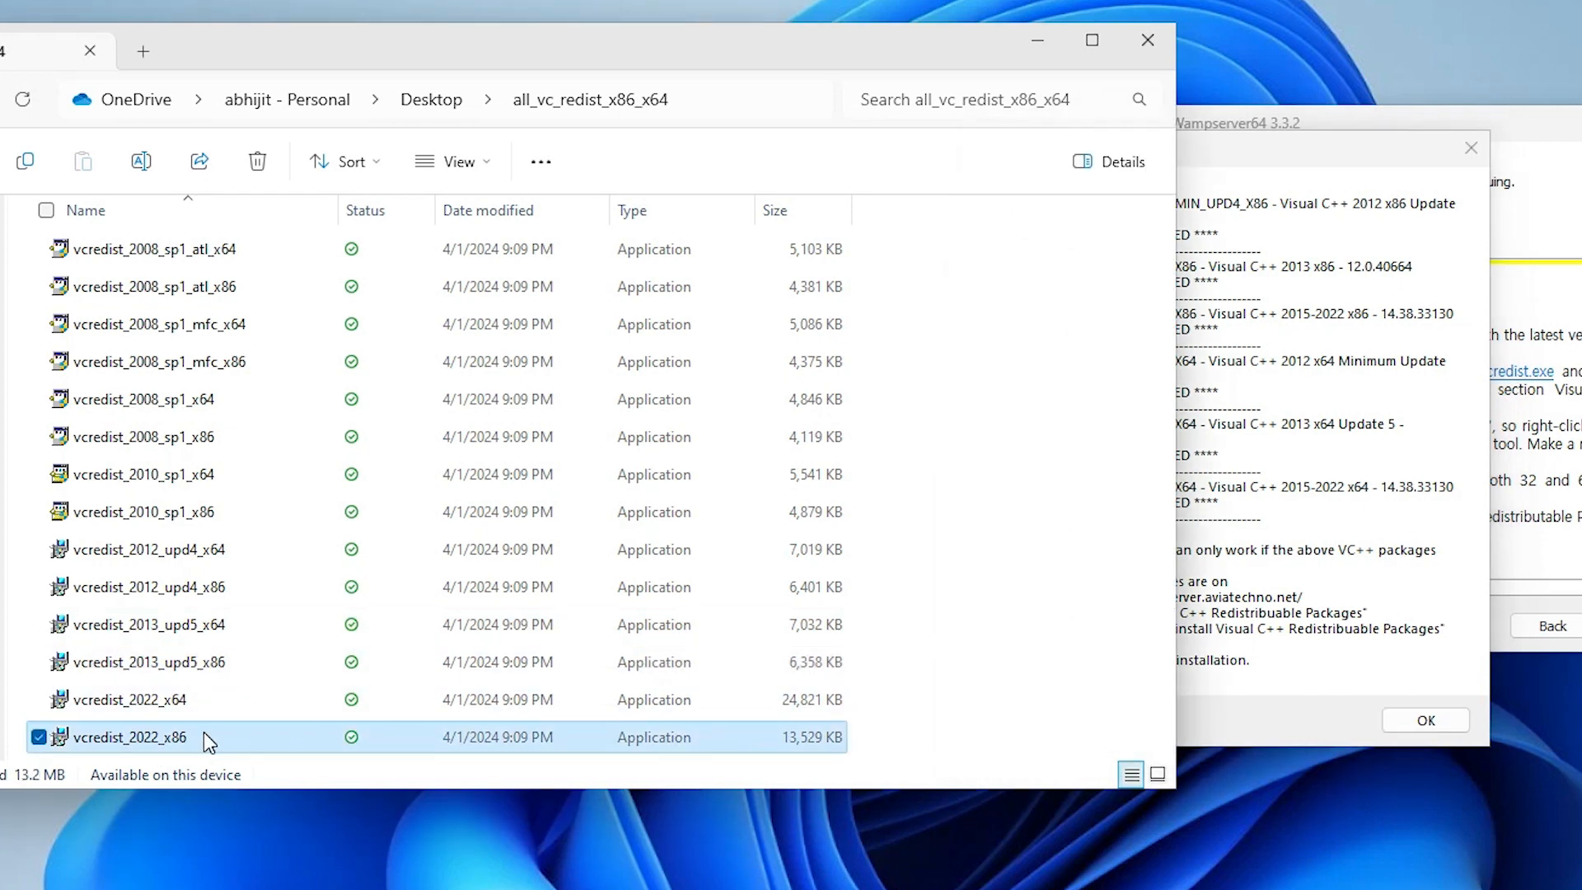
{"action": "double_click", "coordinate": [129, 737]}
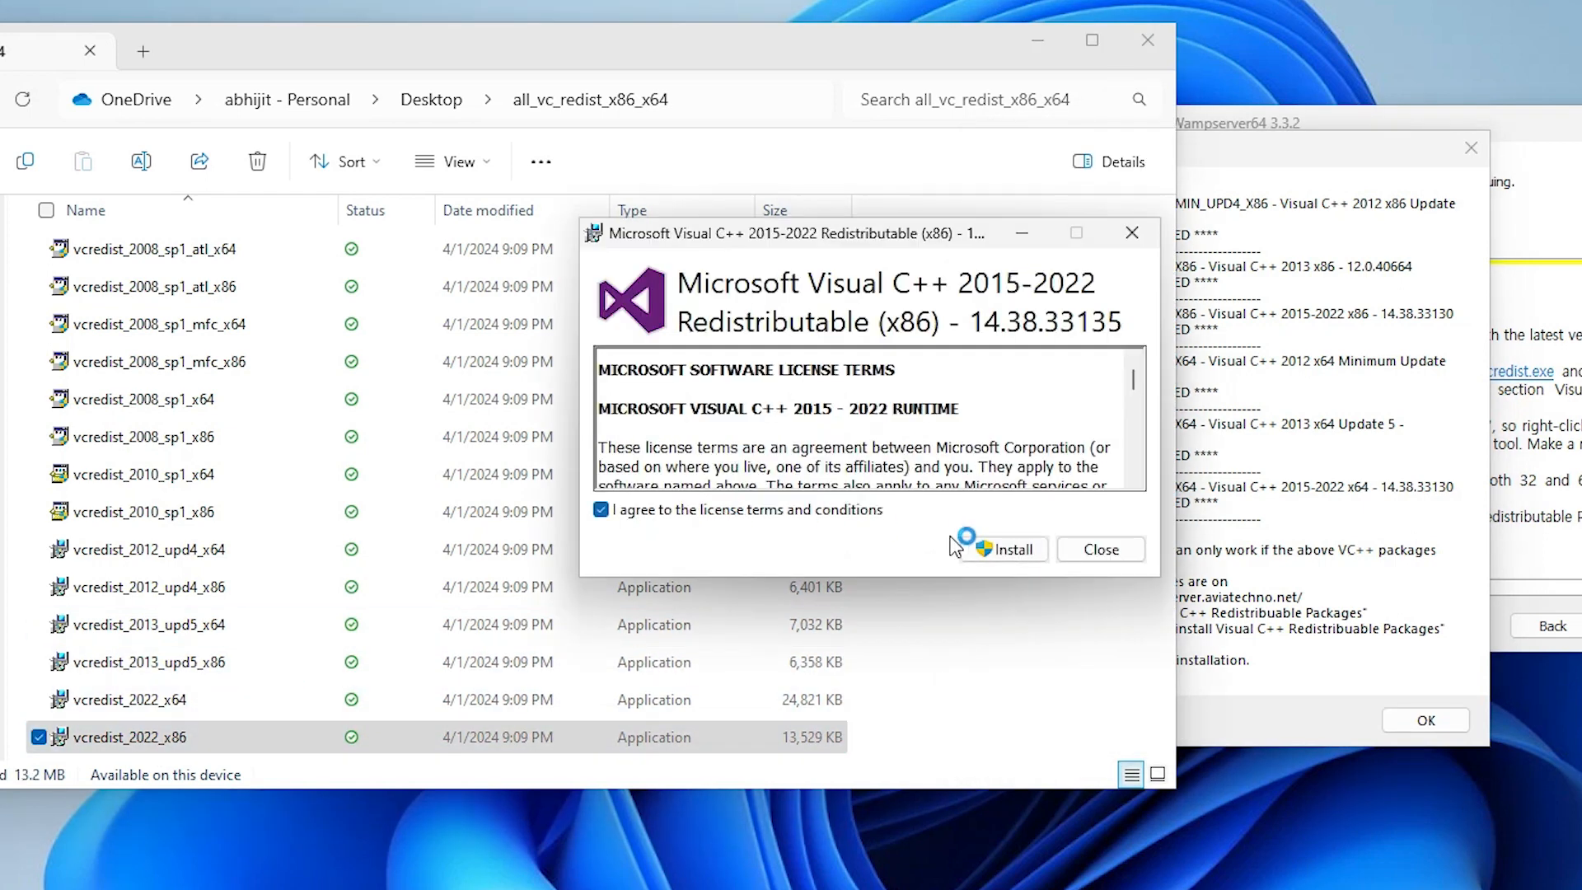
{"action": "left_click", "coordinate": [1003, 549]}
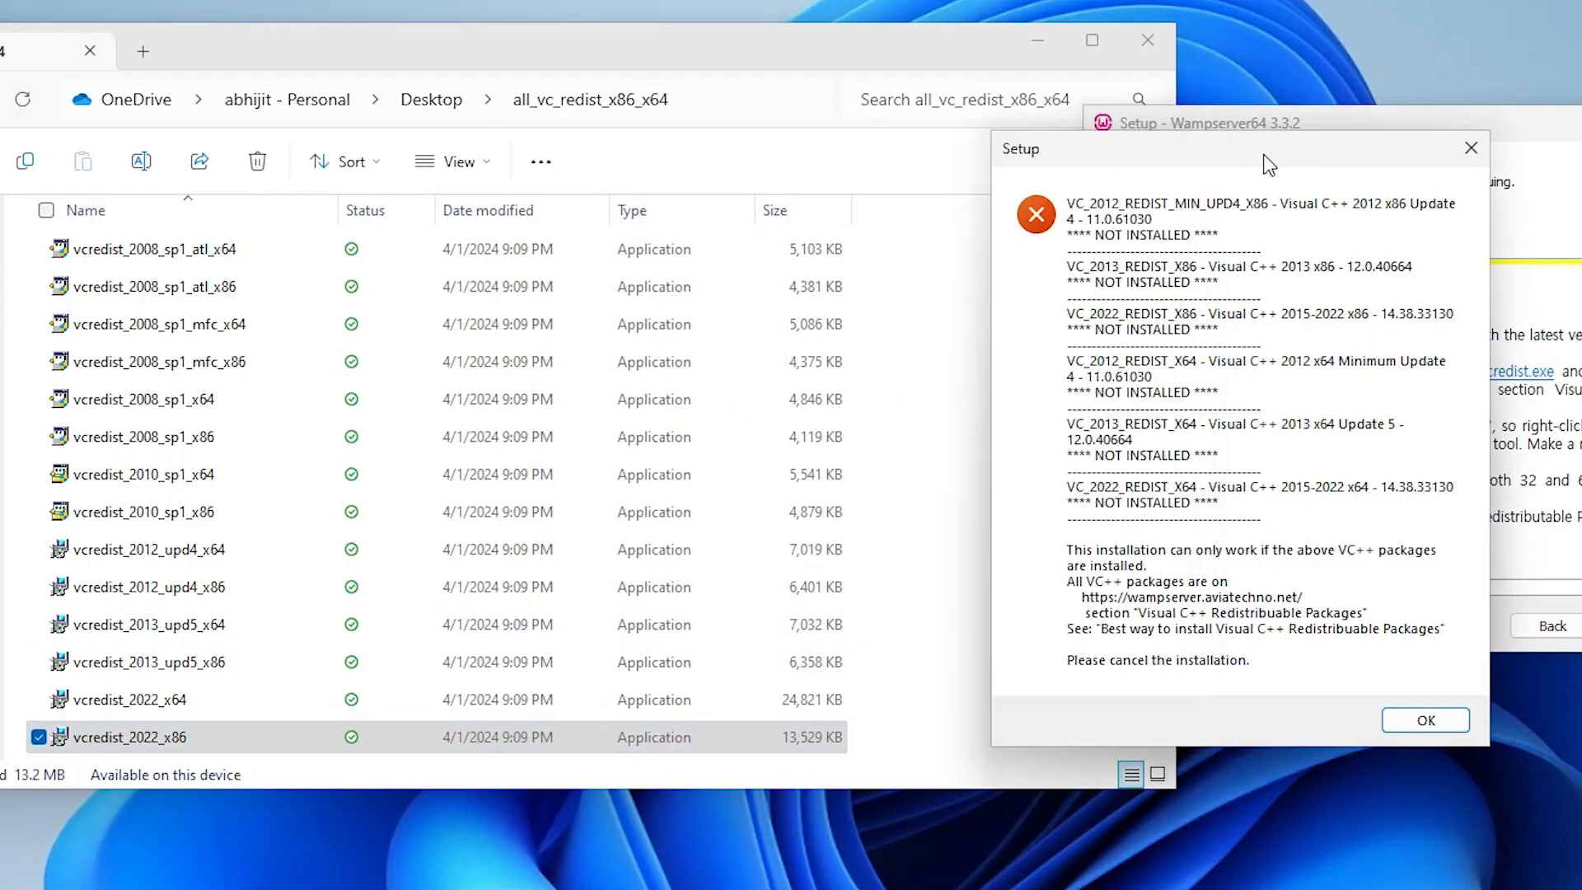
{"action": "mouse_move", "coordinate": [1209, 376]}
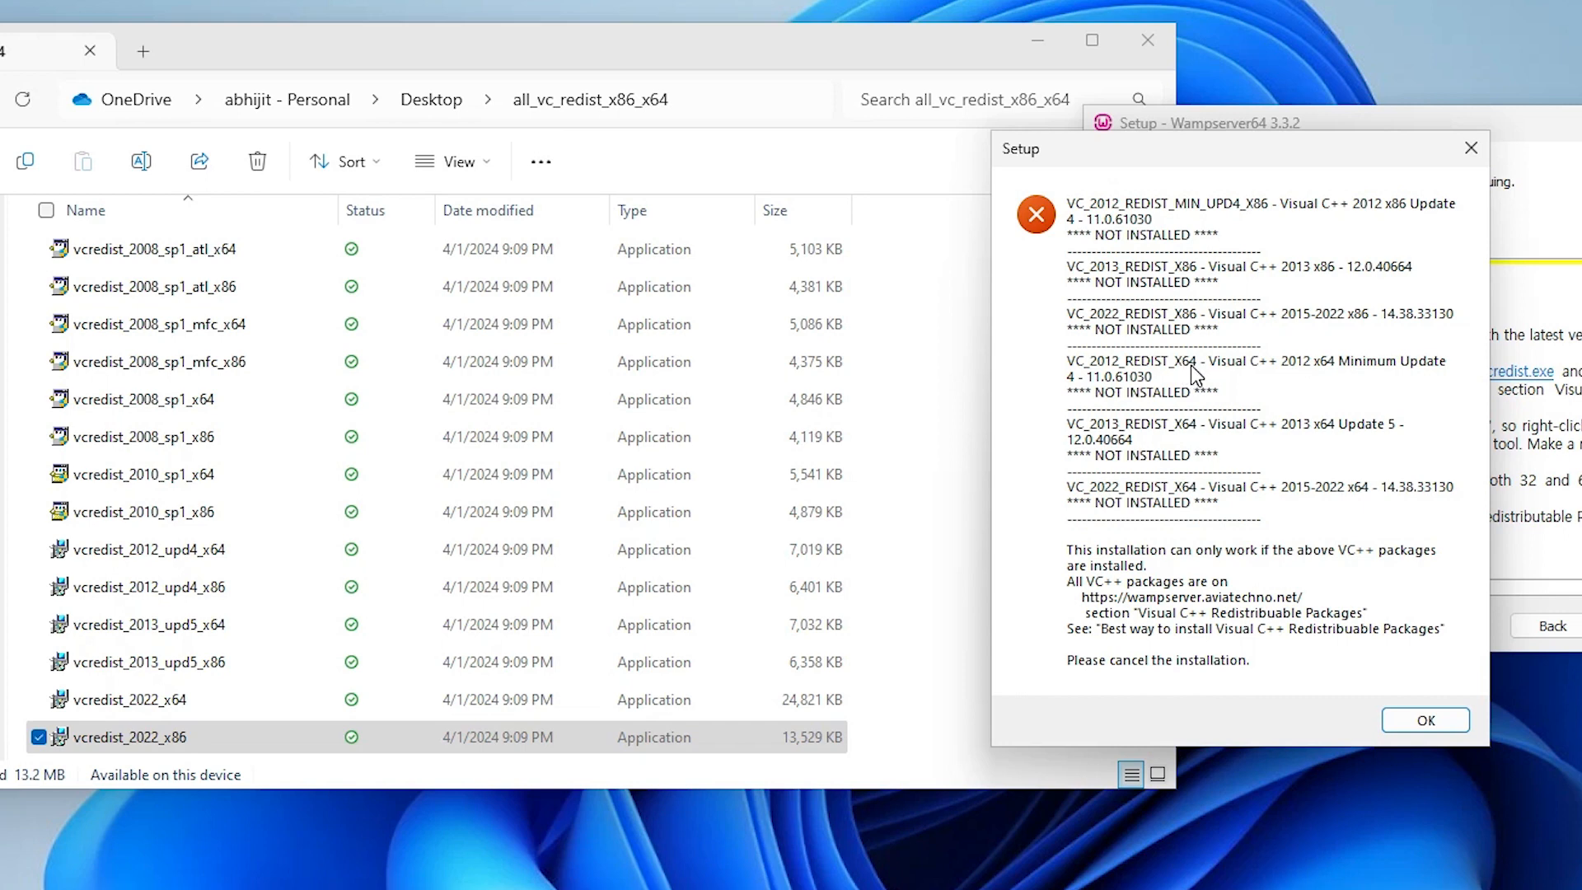
{"action": "mouse_move", "coordinate": [56, 449]}
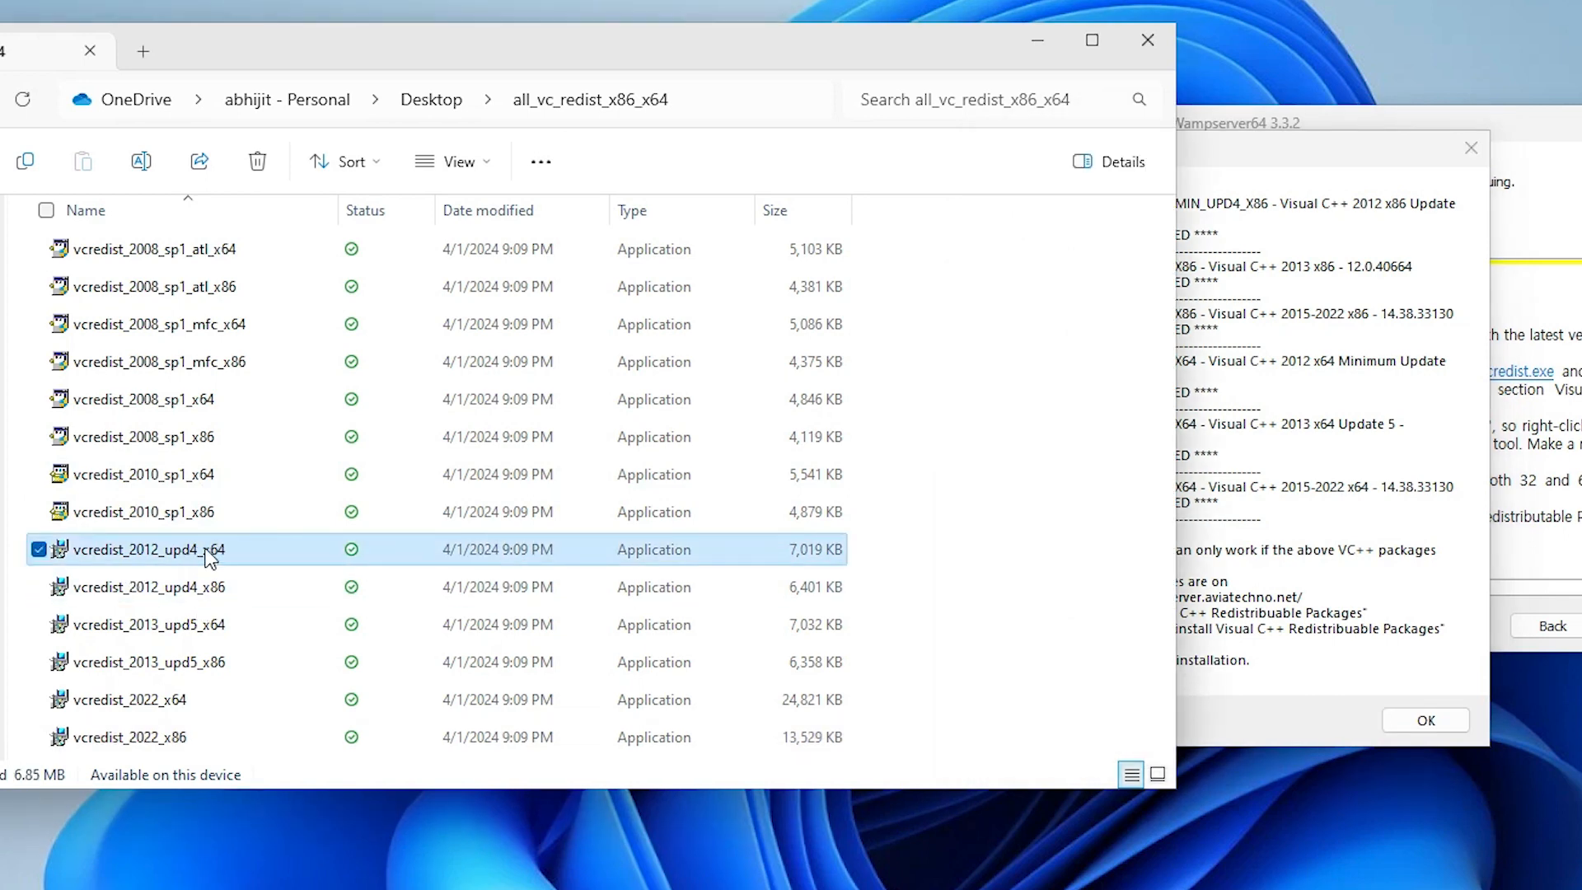
- Install vcredist_2012_upd4_x64 and vcredist_2013_upd5_x64, approving the admin prompt
{"action": "double_click", "coordinate": [148, 549]}
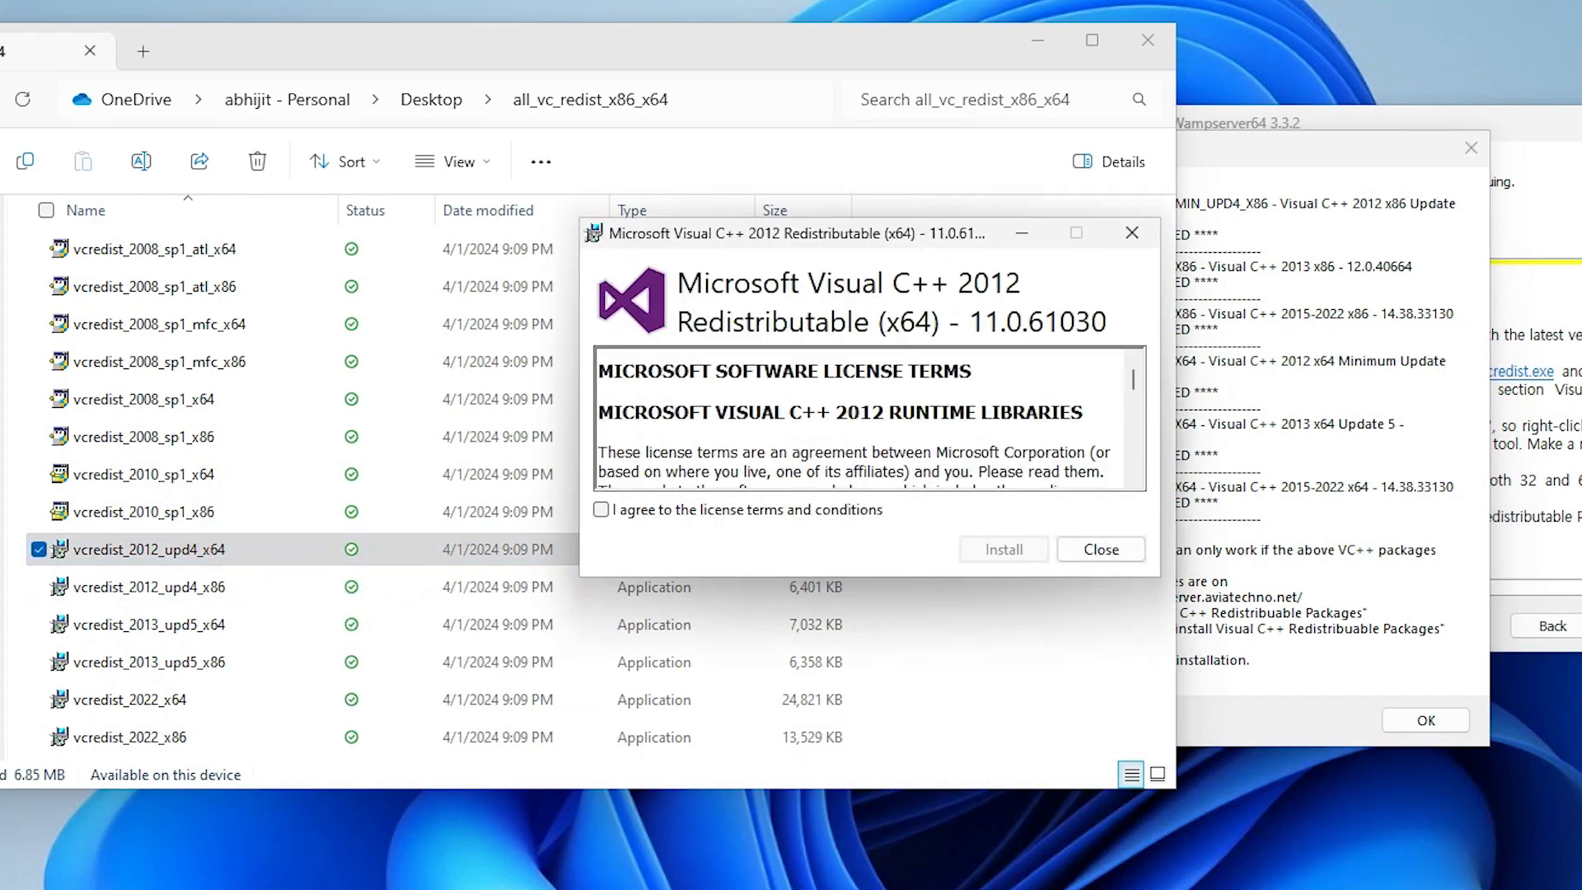
{"action": "left_click", "coordinate": [1002, 549]}
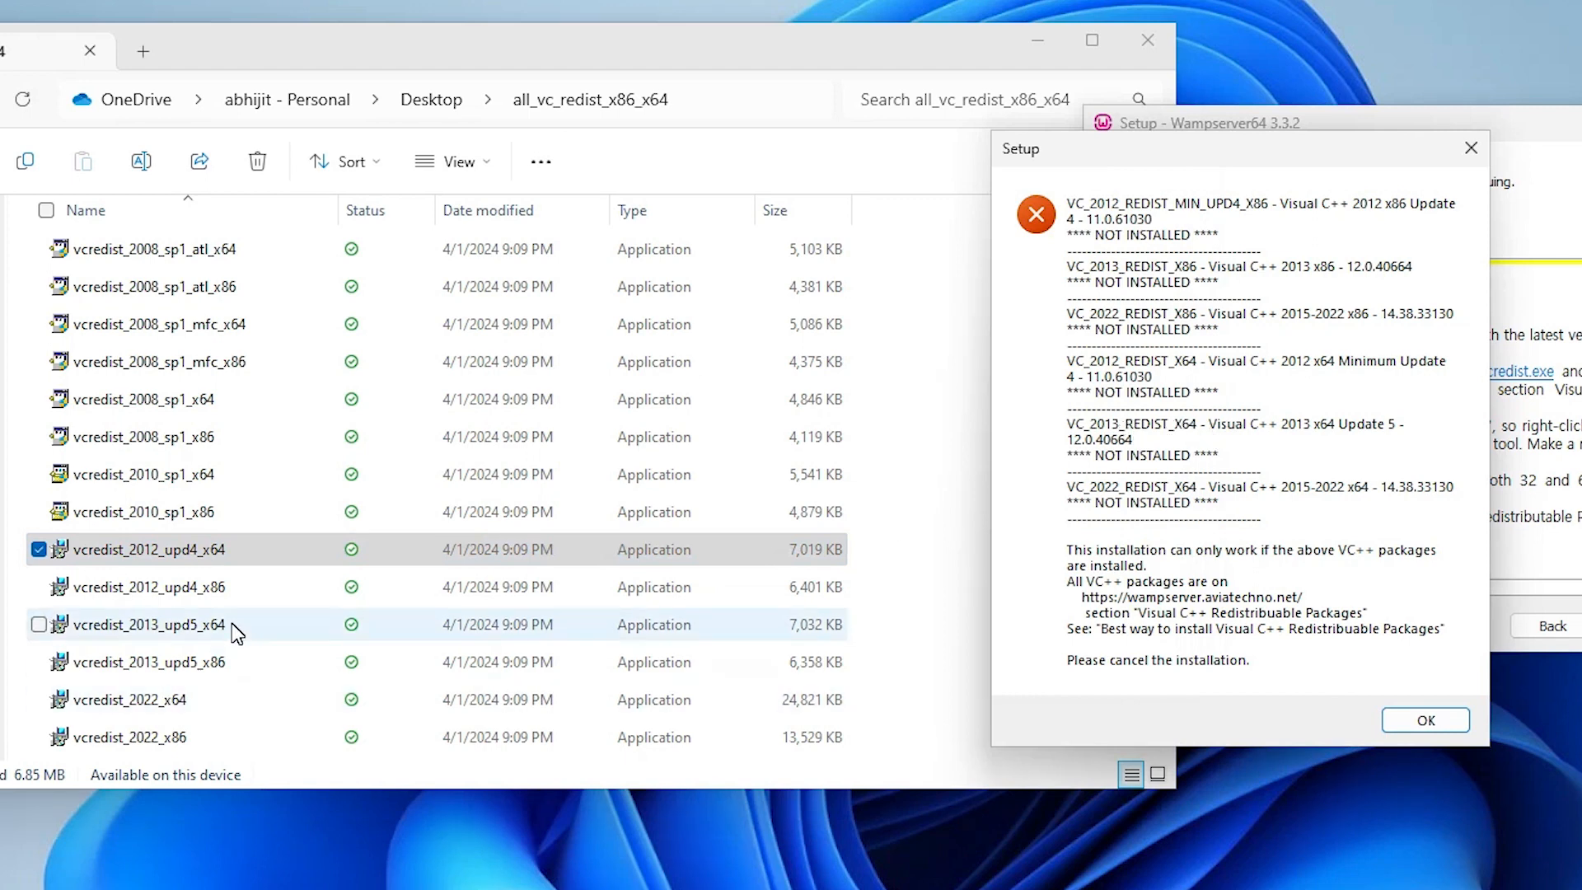
{"action": "left_click", "coordinate": [148, 625]}
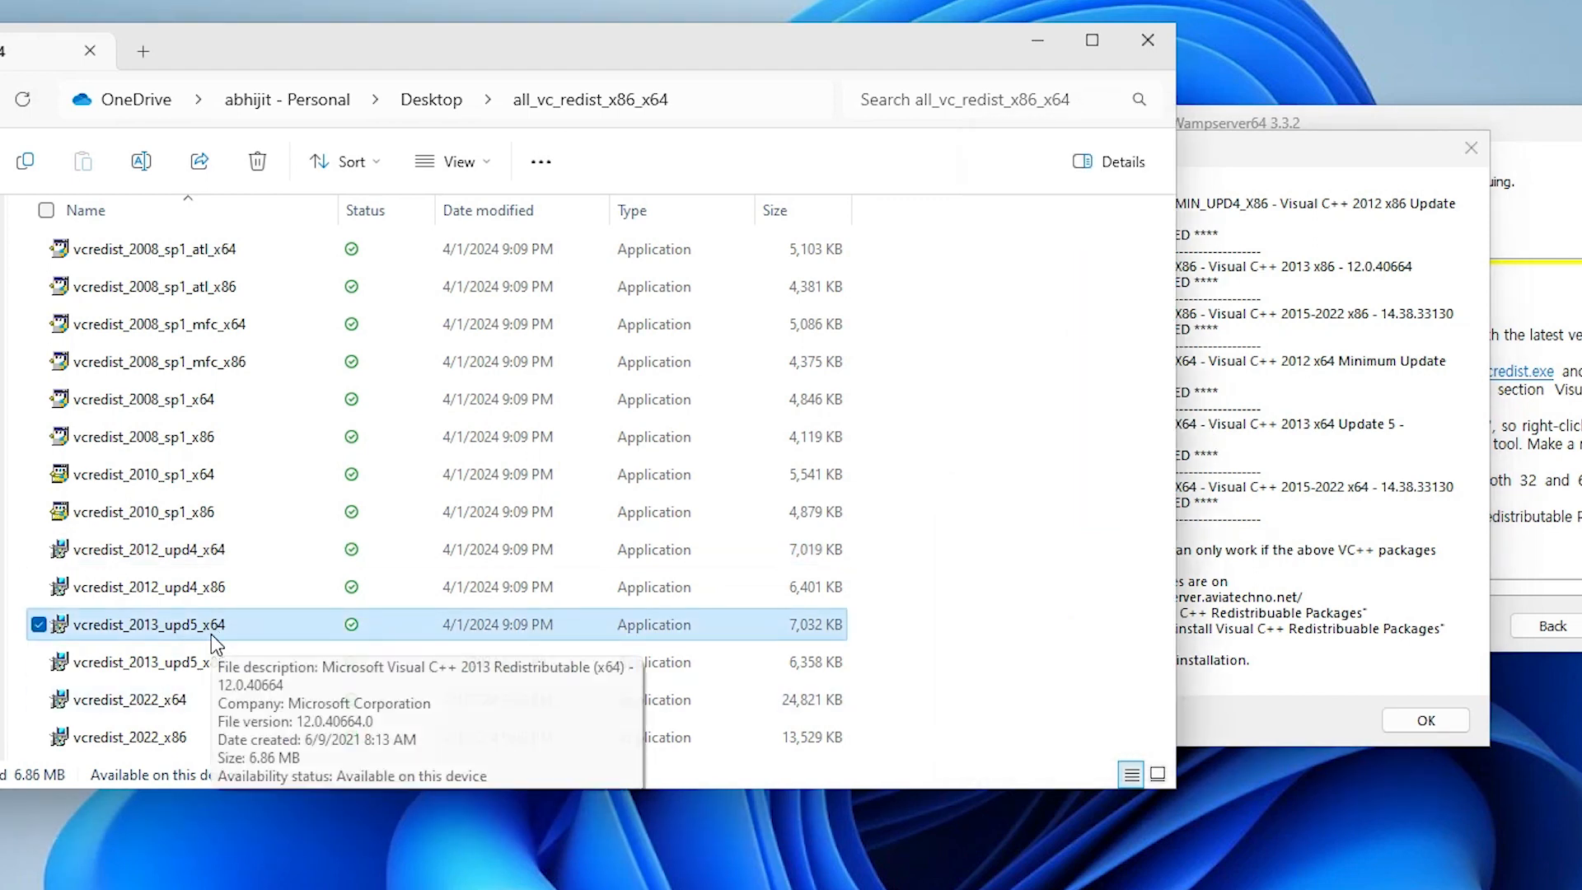
{"action": "mouse_move", "coordinate": [599, 611]}
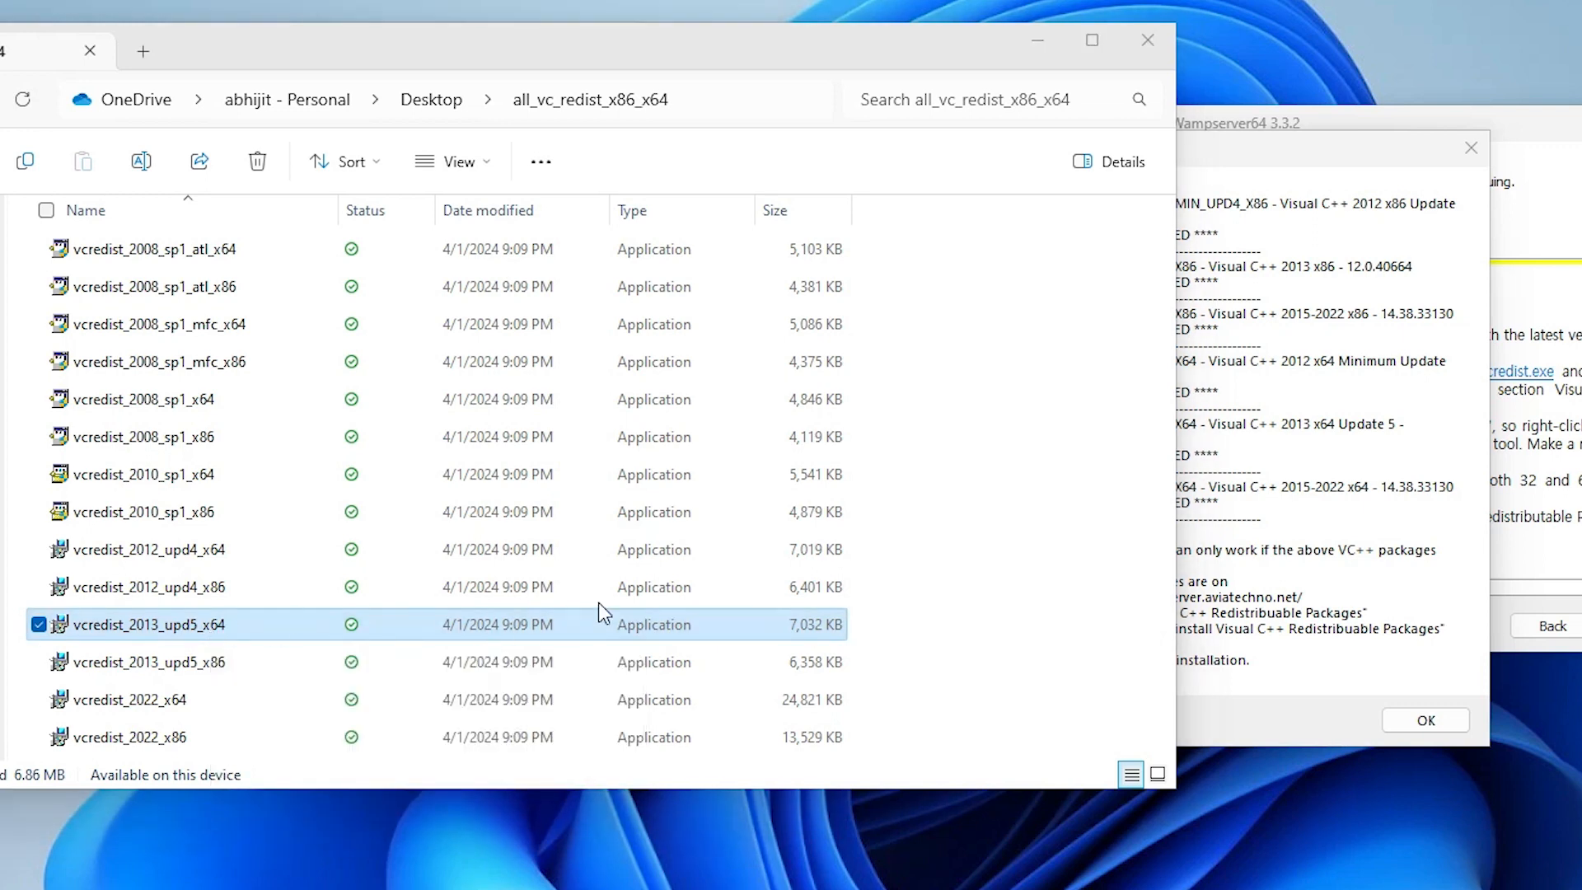
{"action": "double_click", "coordinate": [147, 623]}
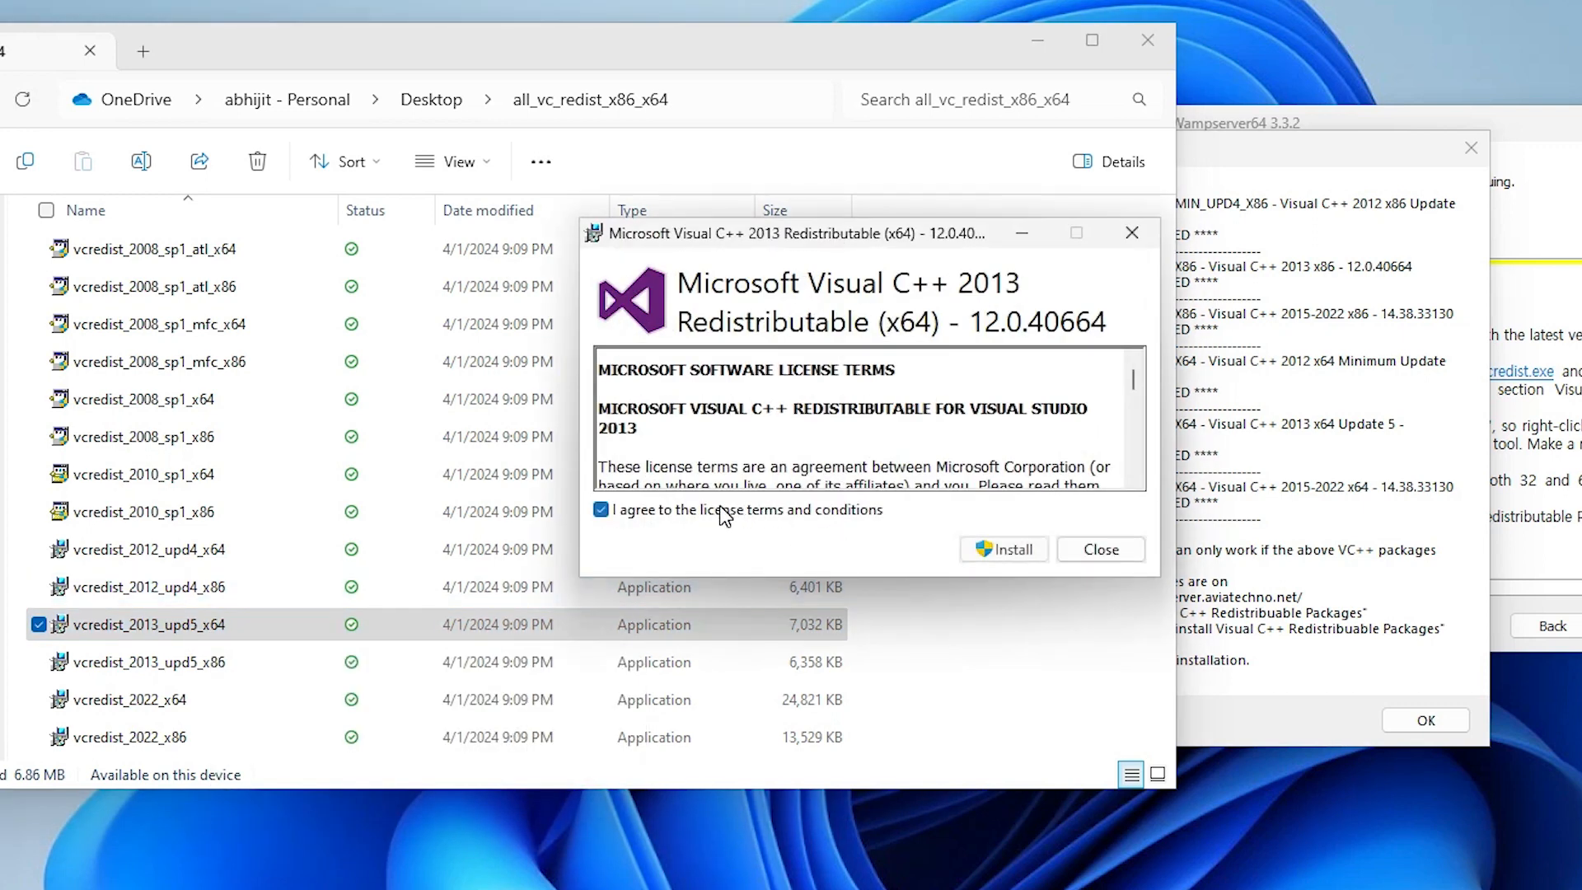
{"action": "left_click", "coordinate": [1003, 549]}
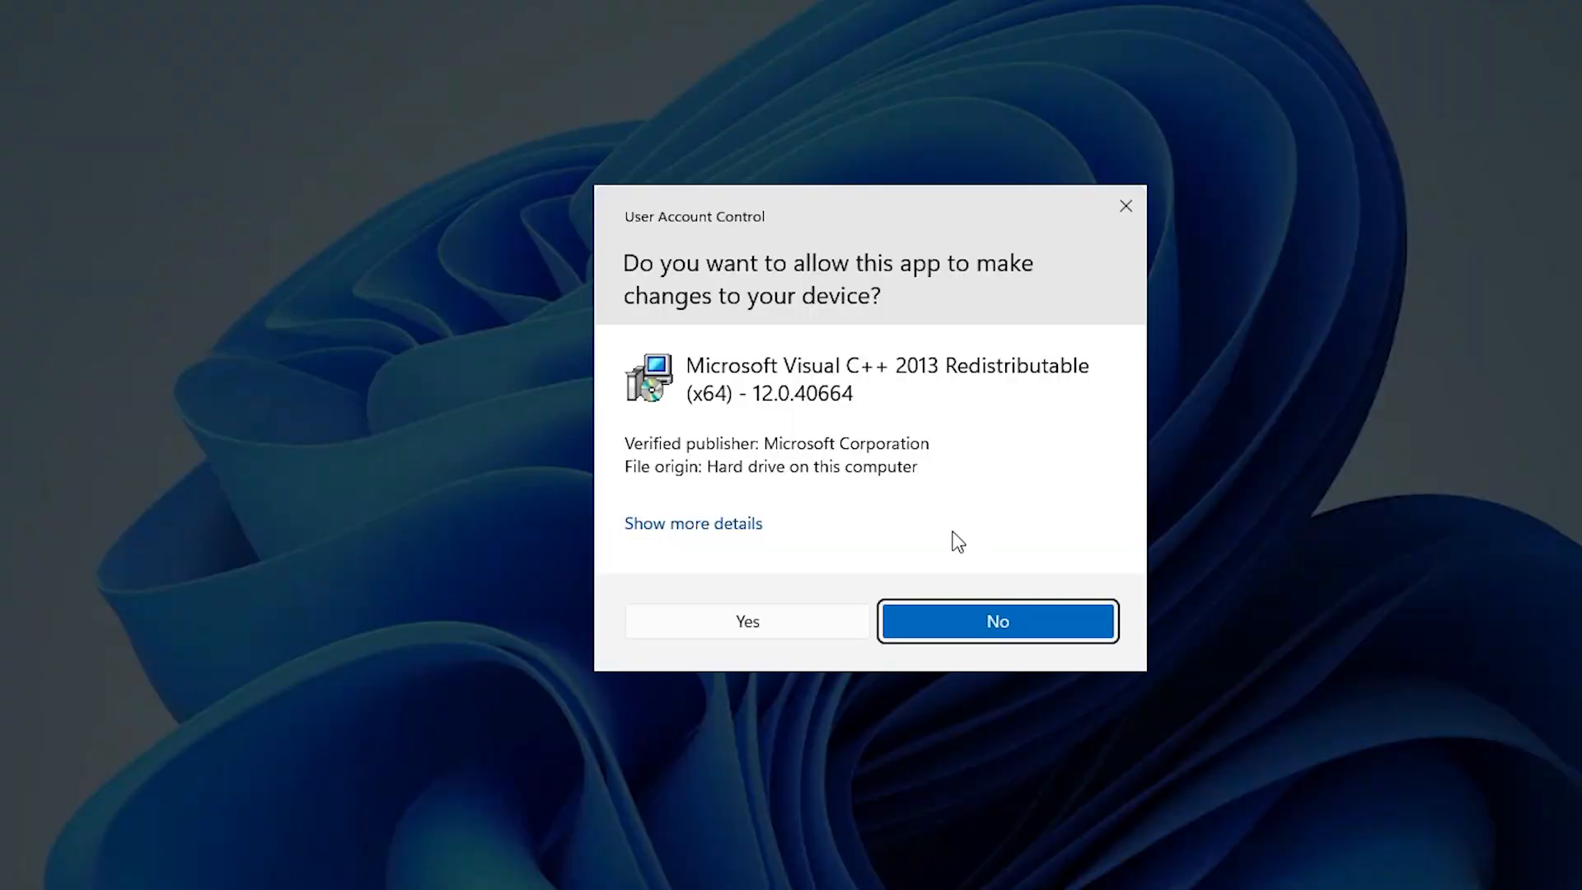
{"action": "left_click", "coordinate": [746, 620]}
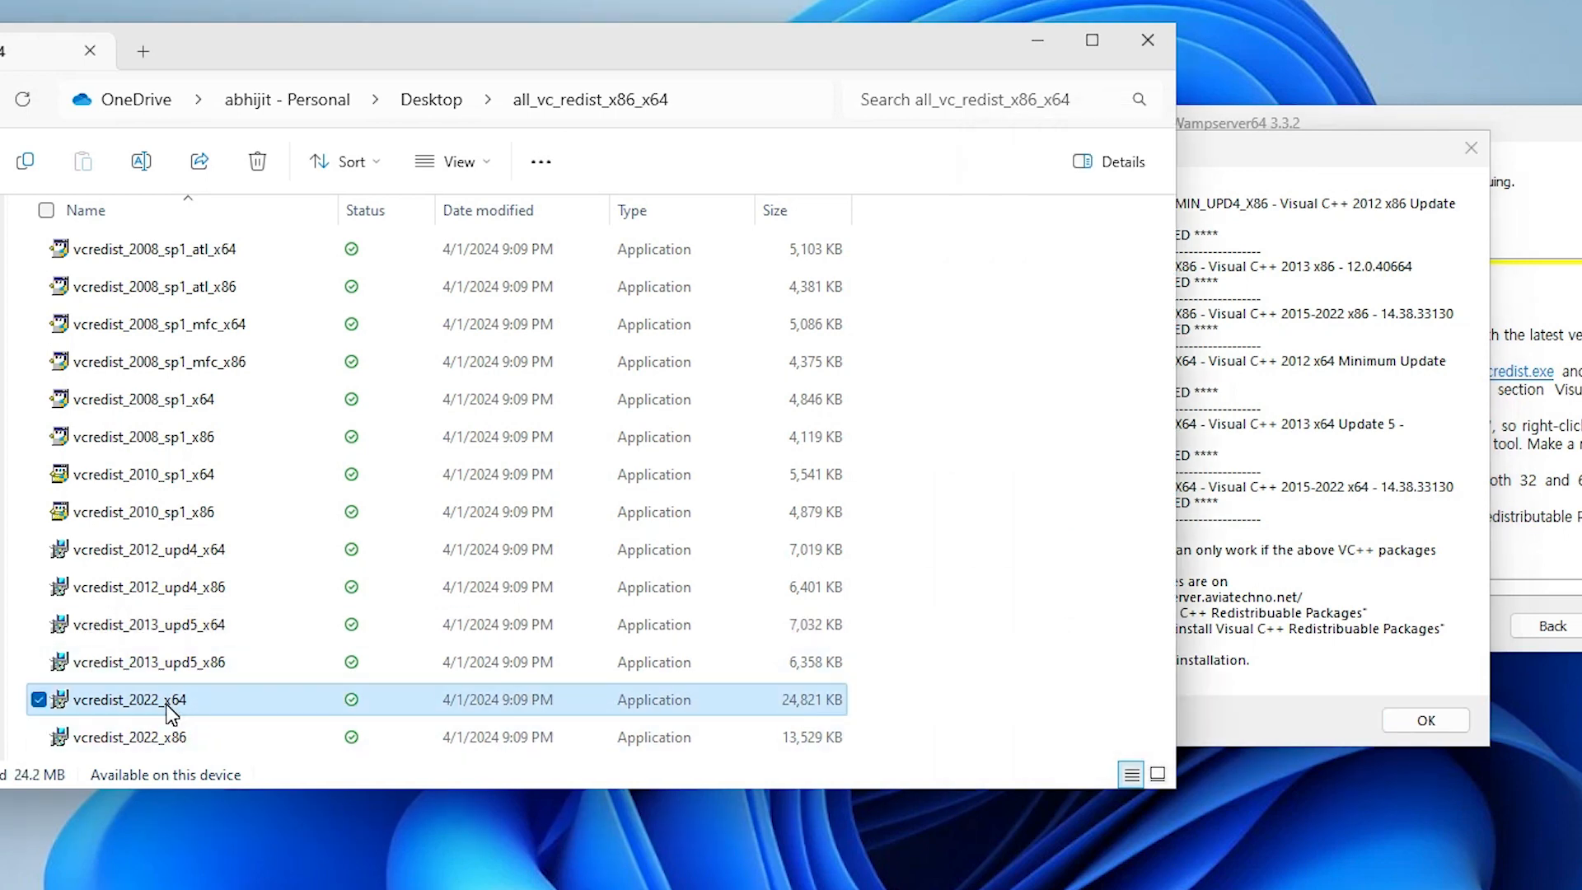
- Launch vcredist_2022_x64 and approve its User Account Control prompt
{"action": "double_click", "coordinate": [130, 699]}
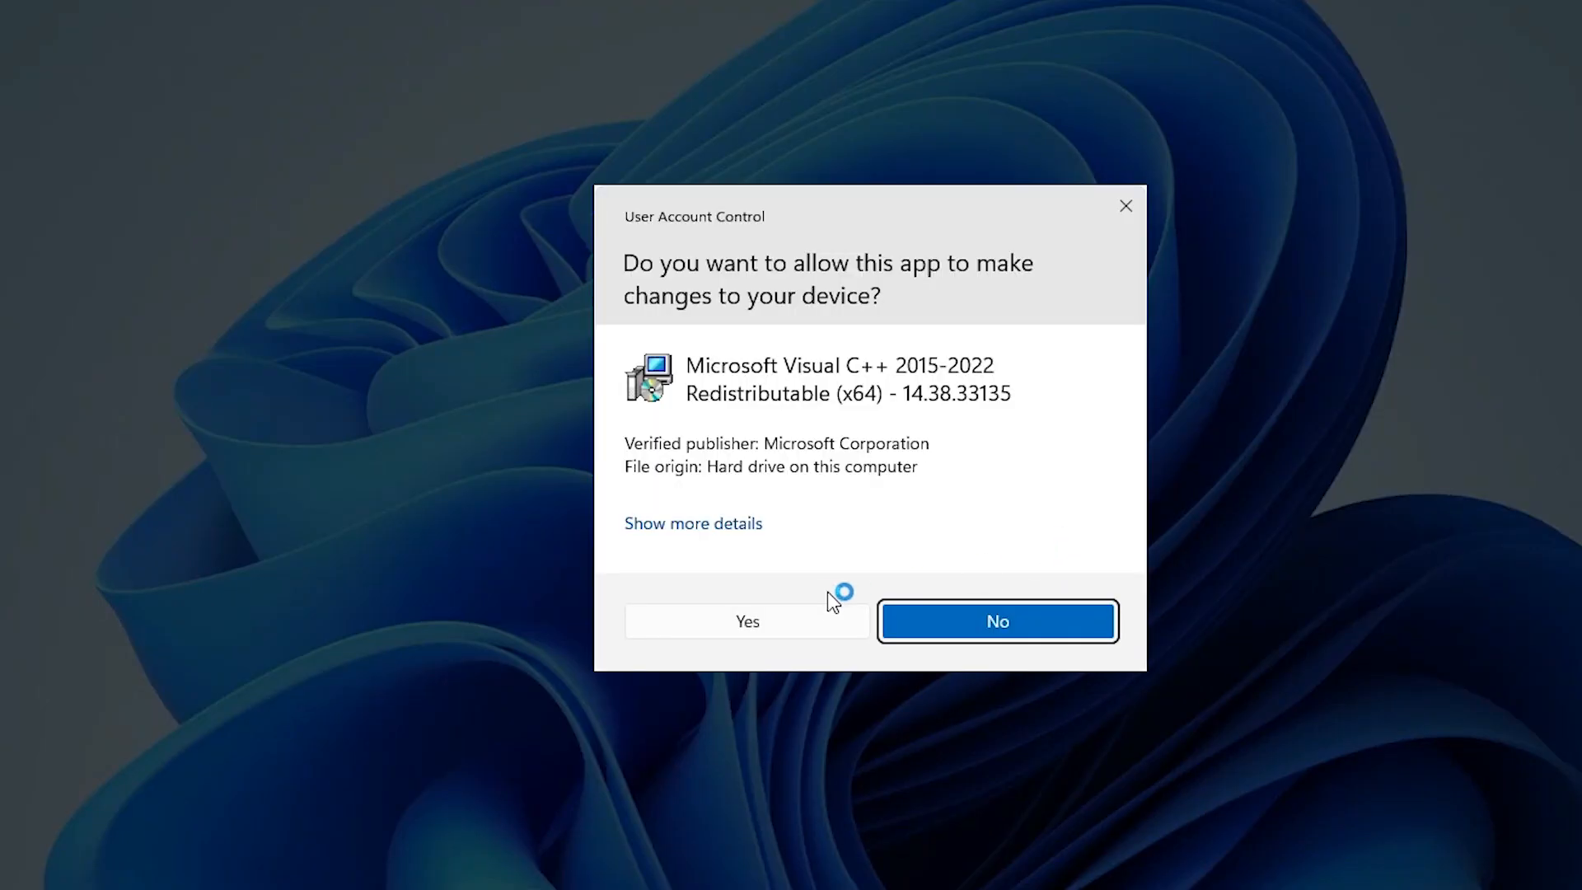
{"action": "left_click", "coordinate": [746, 622]}
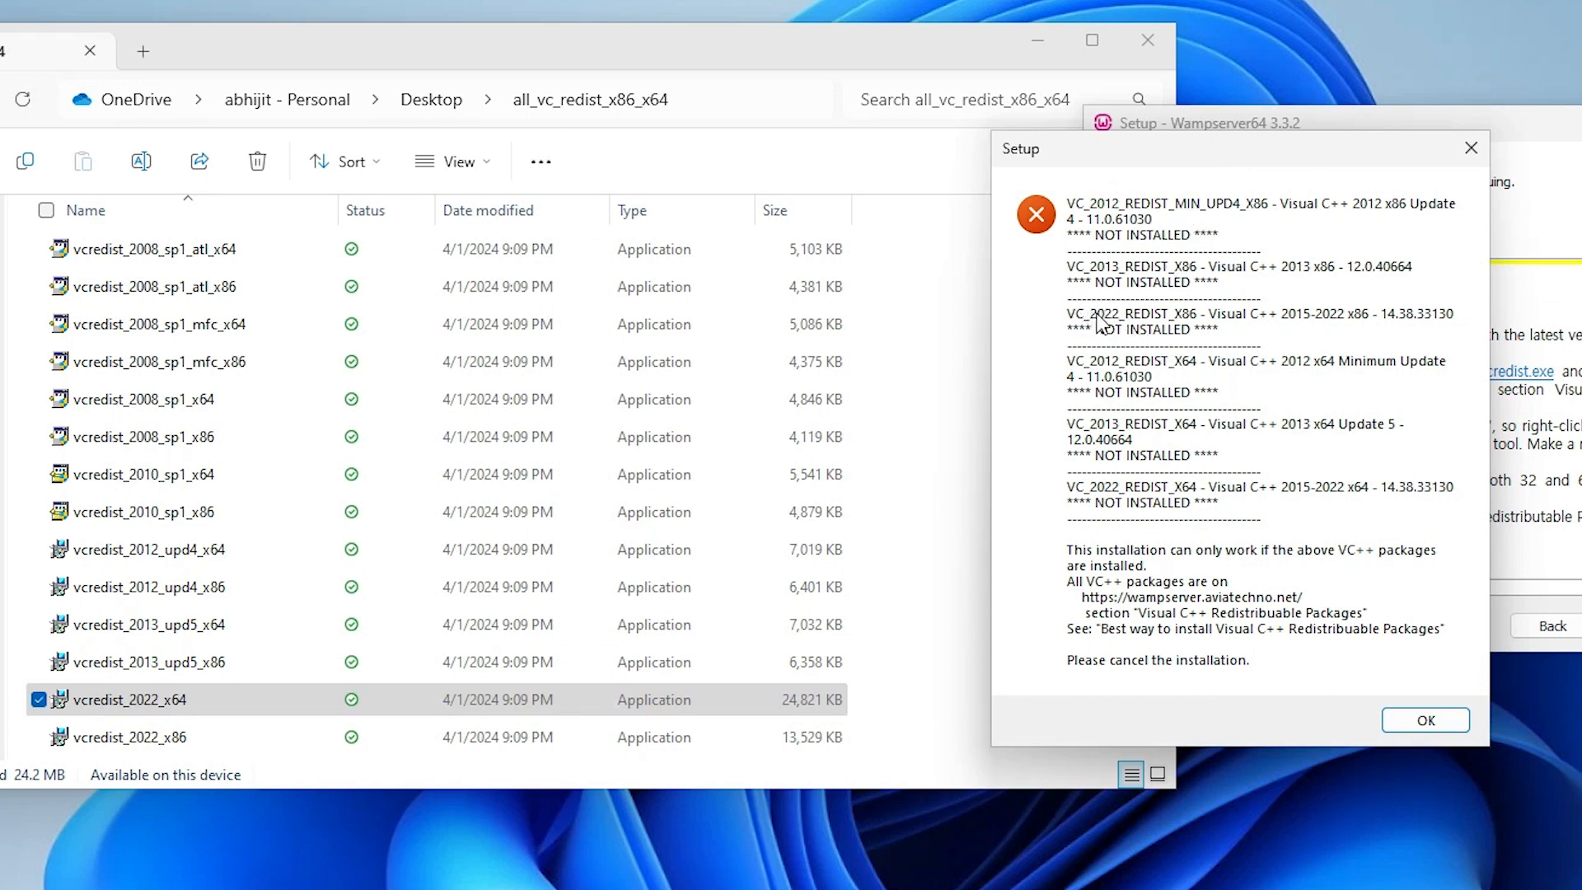
{"action": "mouse_move", "coordinate": [1216, 287]}
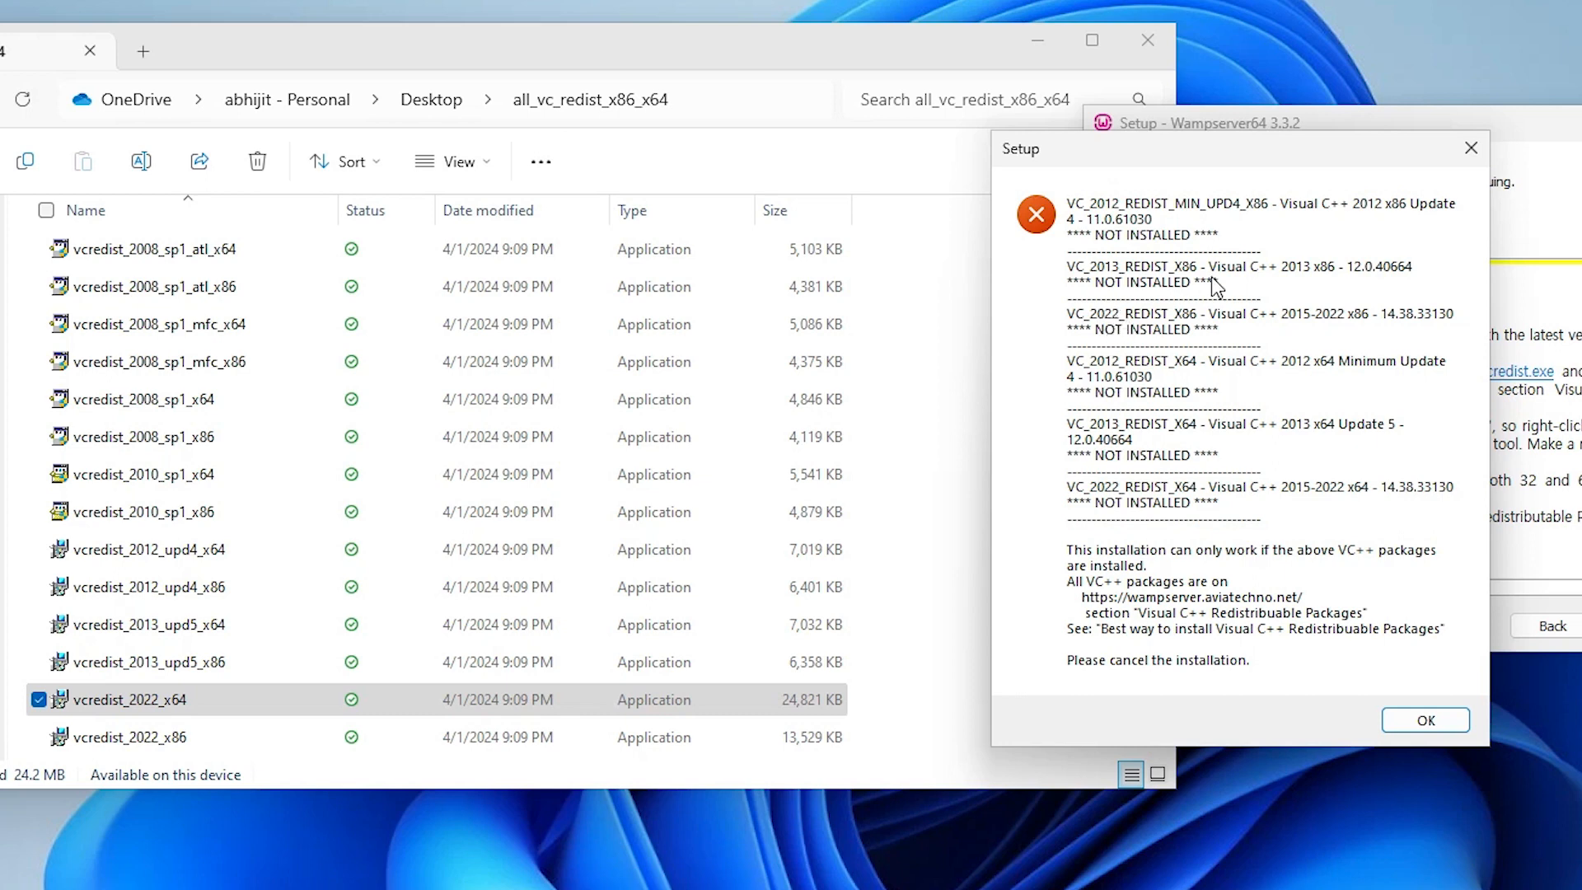
{"action": "mouse_move", "coordinate": [1192, 331]}
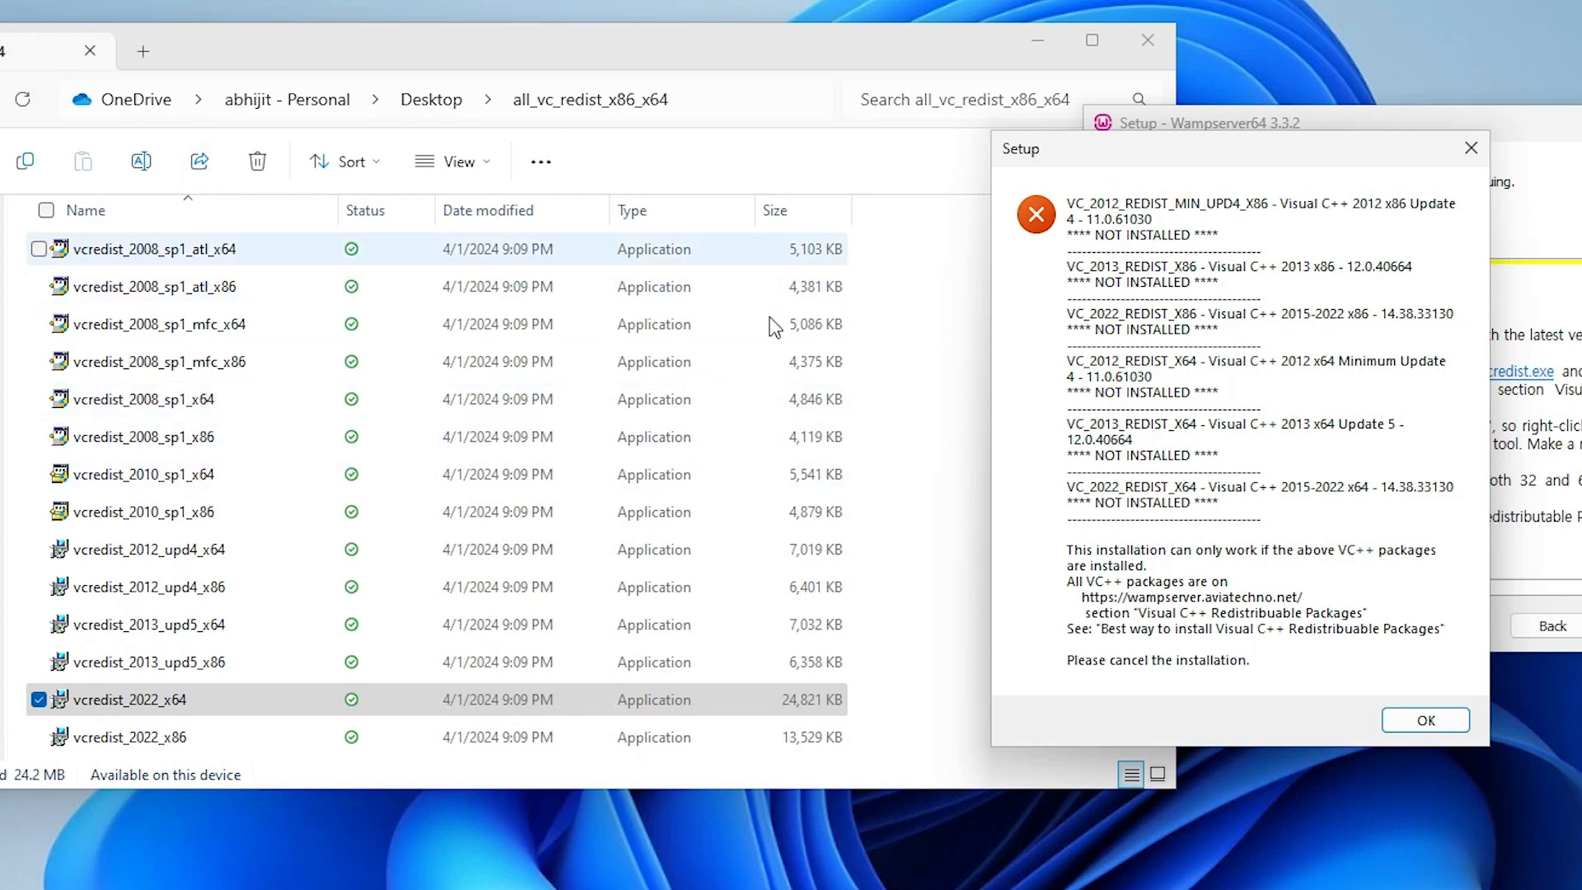
- Dismiss the error and advance to Select Destination Location, defaulting to c:\wamp64
{"action": "left_click", "coordinate": [1423, 720]}
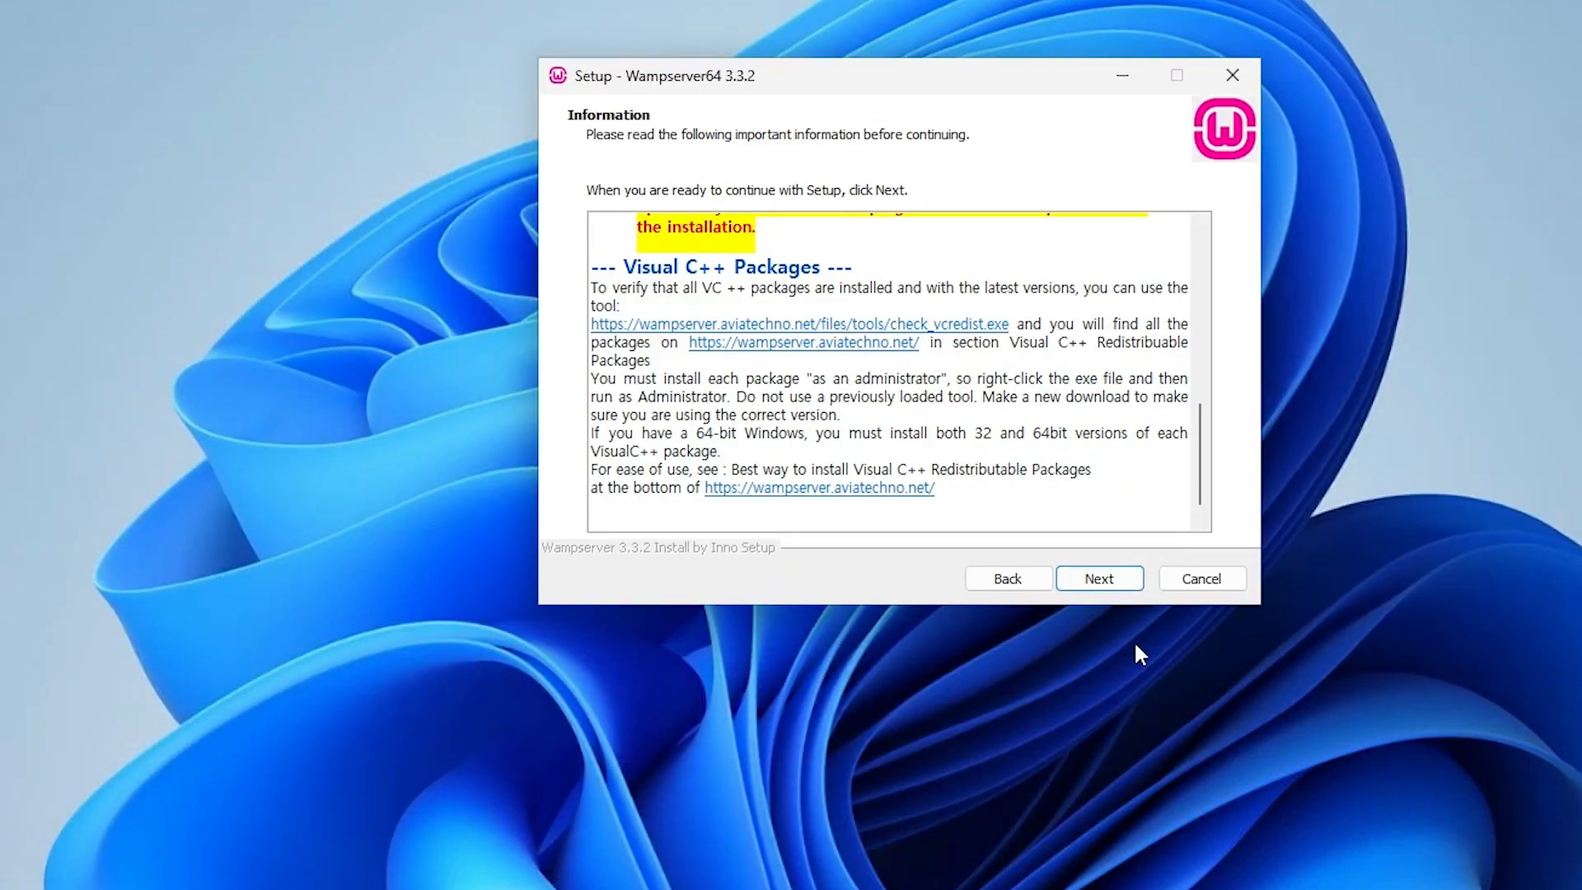
{"action": "left_click", "coordinate": [1097, 578]}
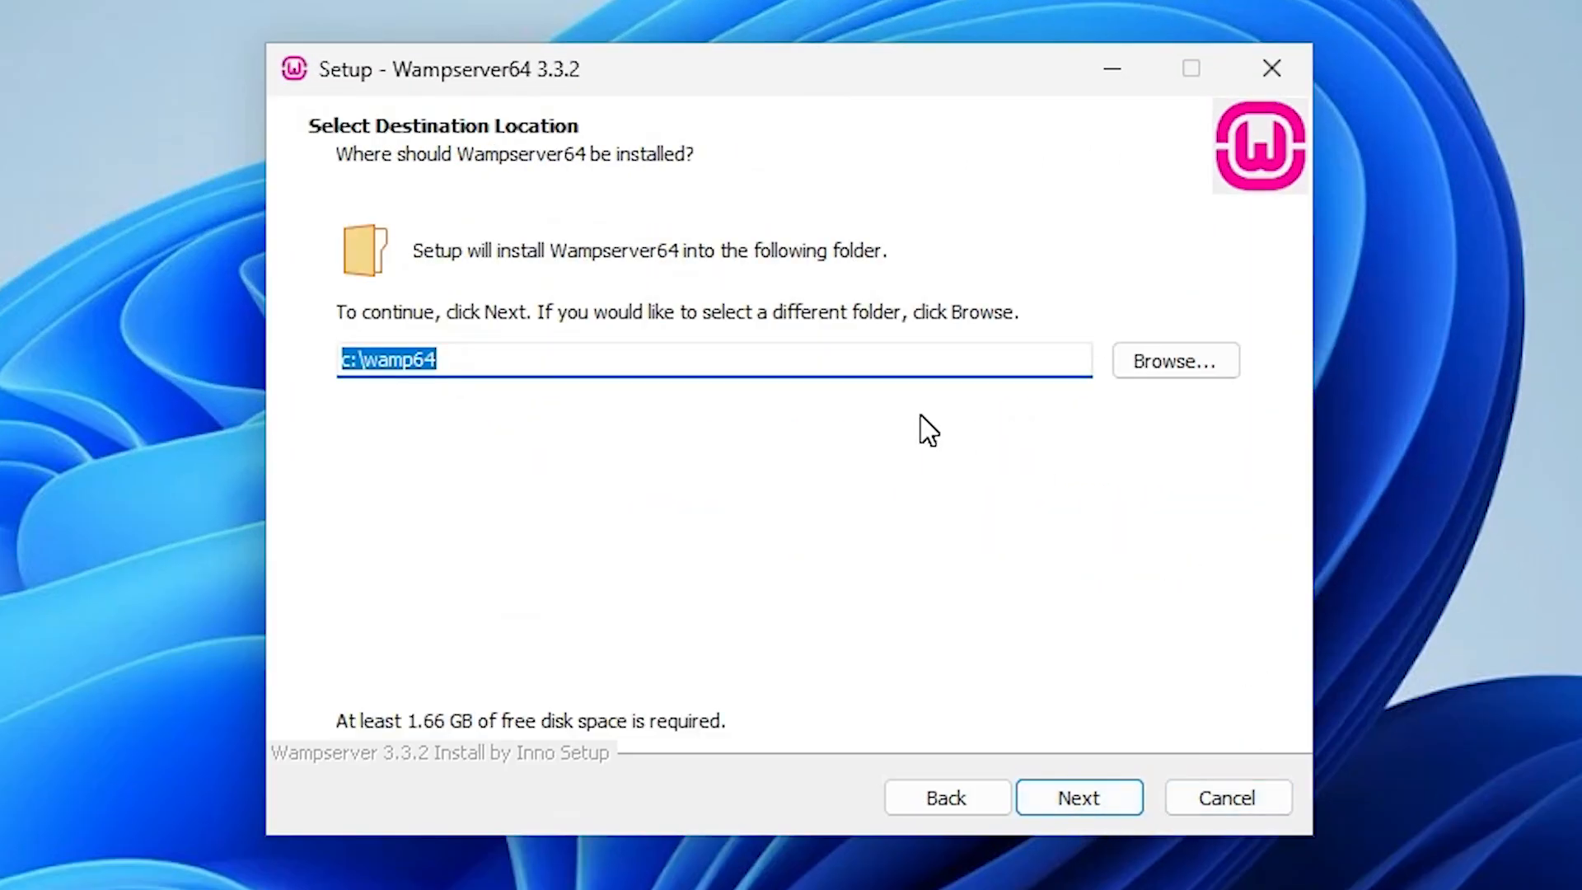